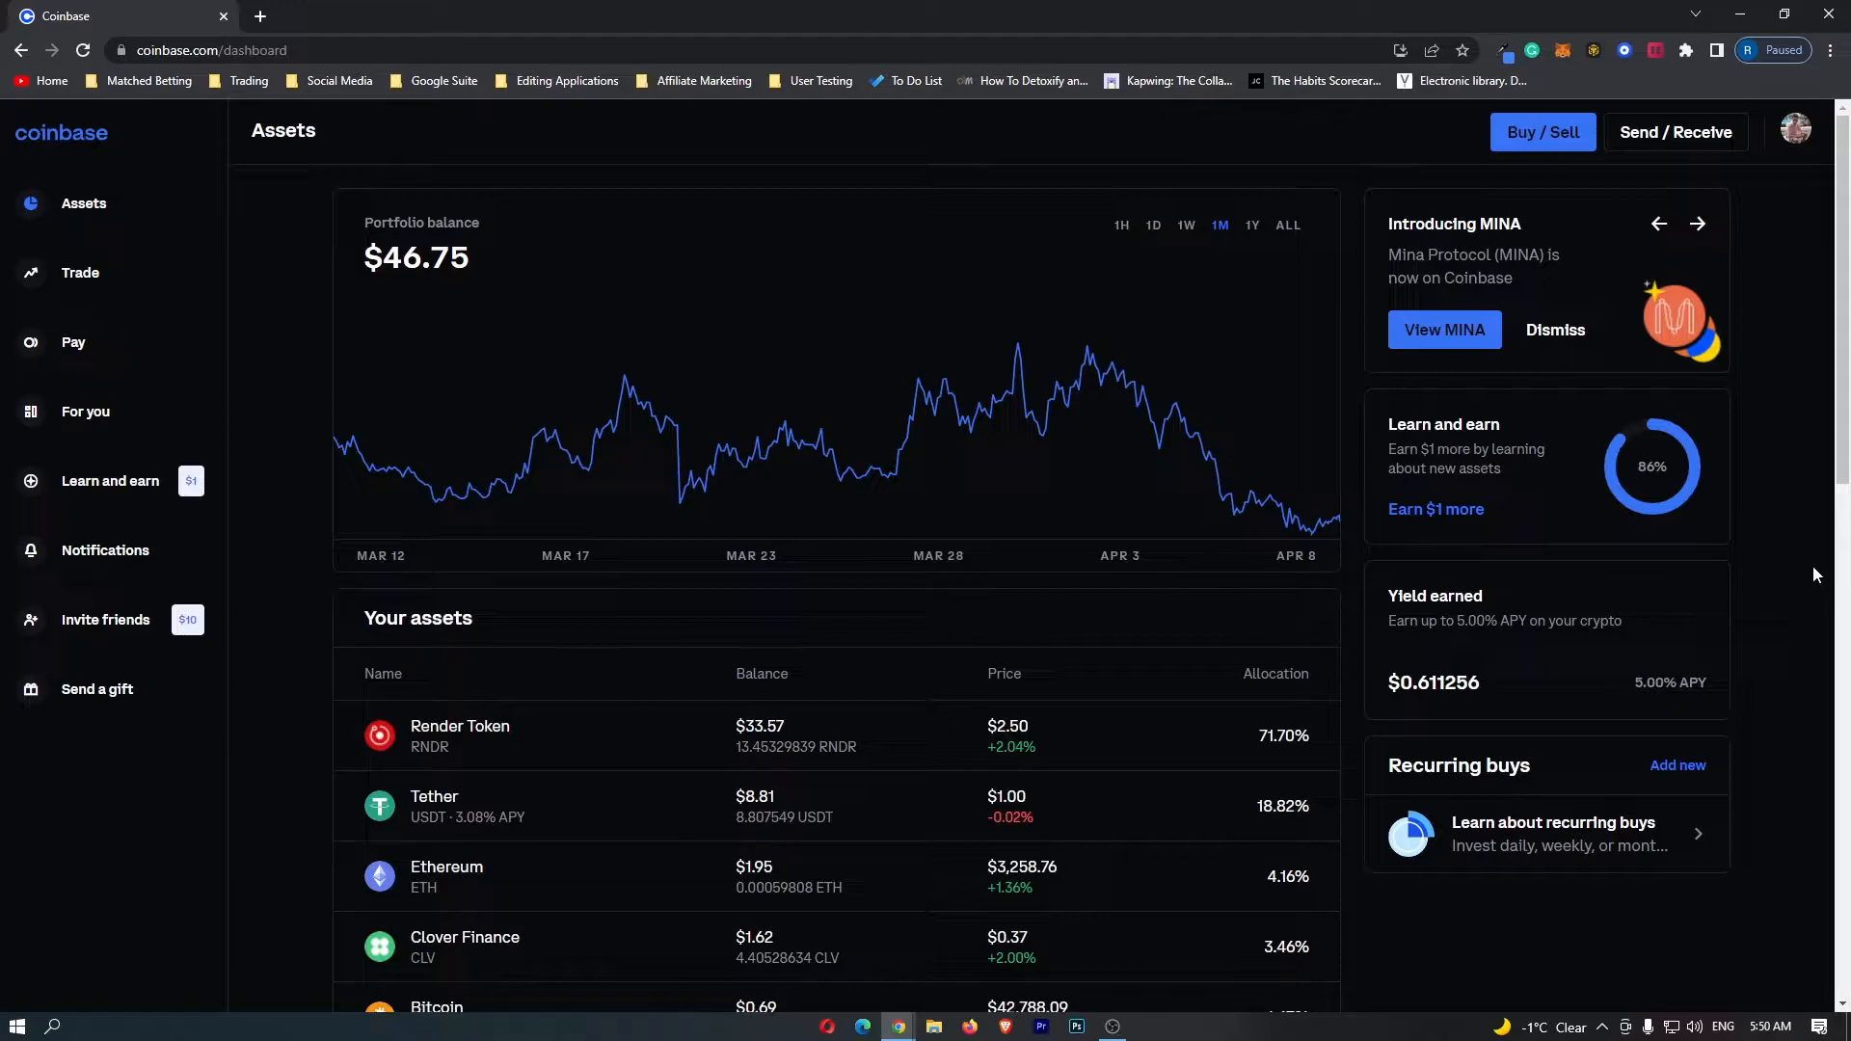
{"action": "mouse_move", "coordinate": [624, 390]}
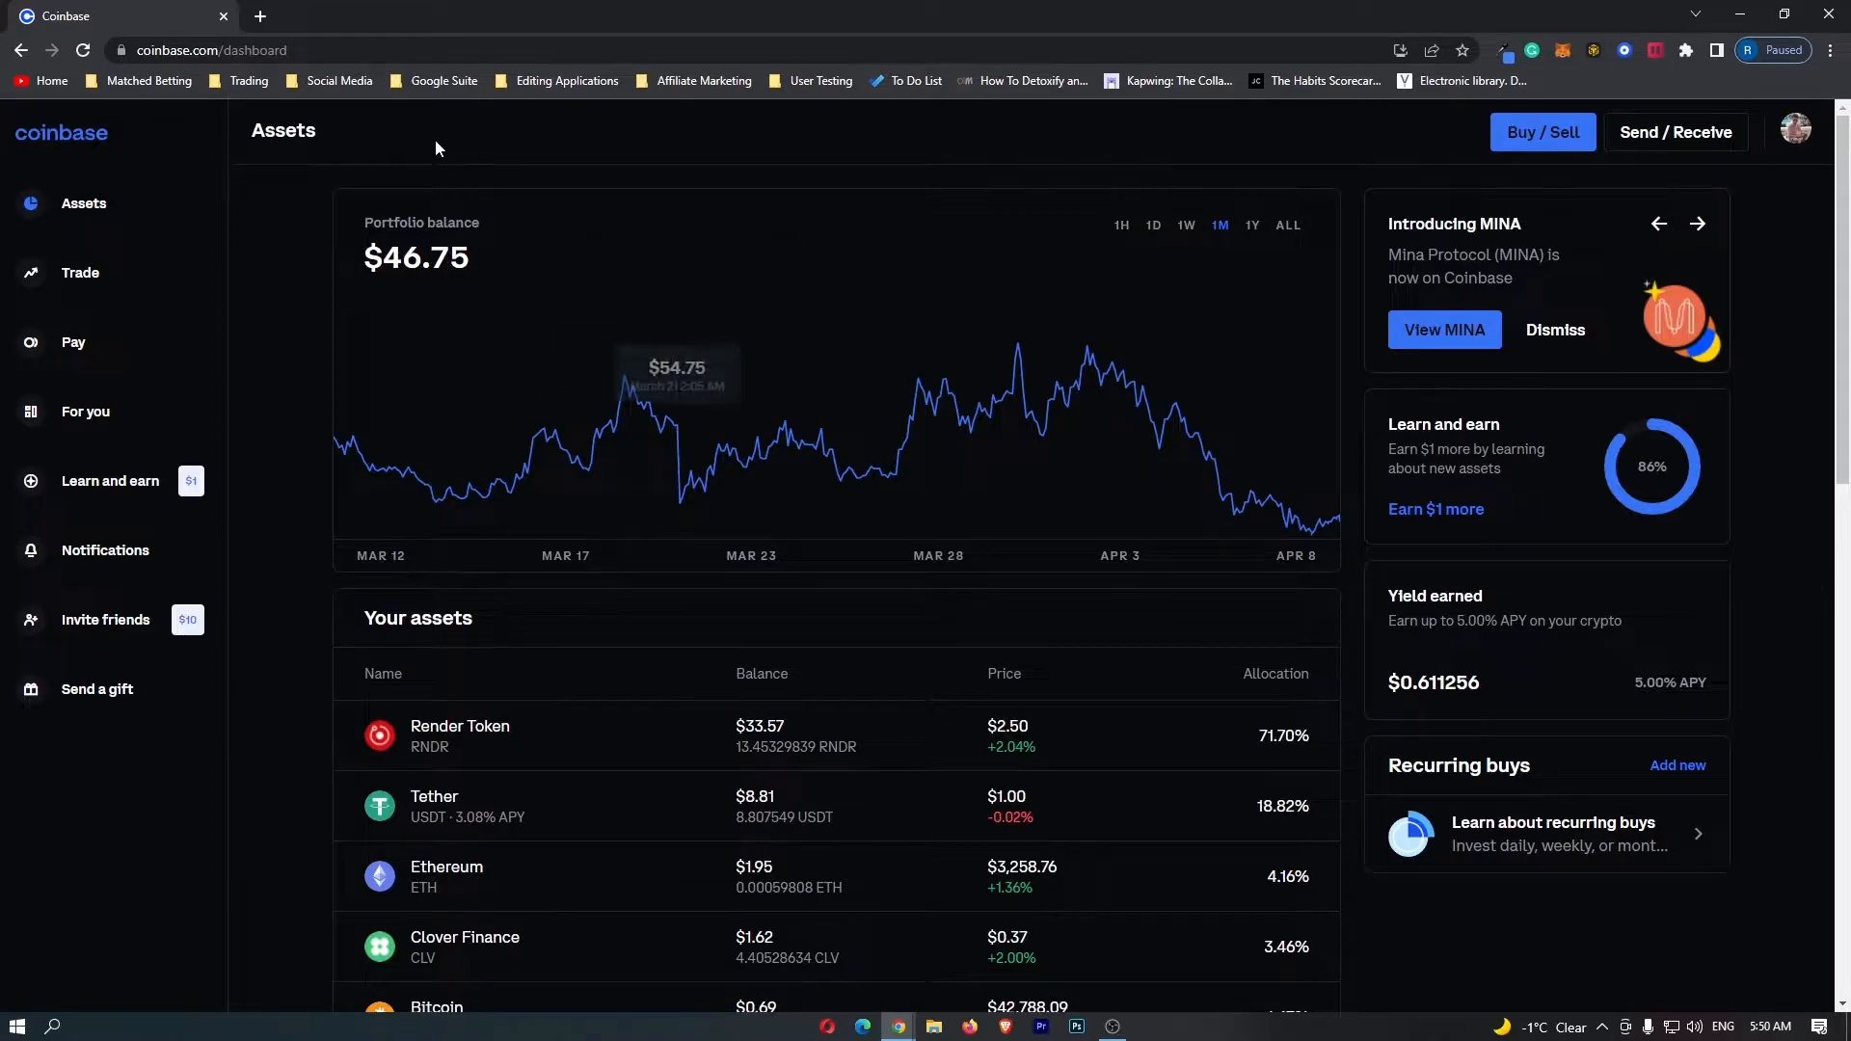
{"action": "mouse_move", "coordinate": [57, 141]}
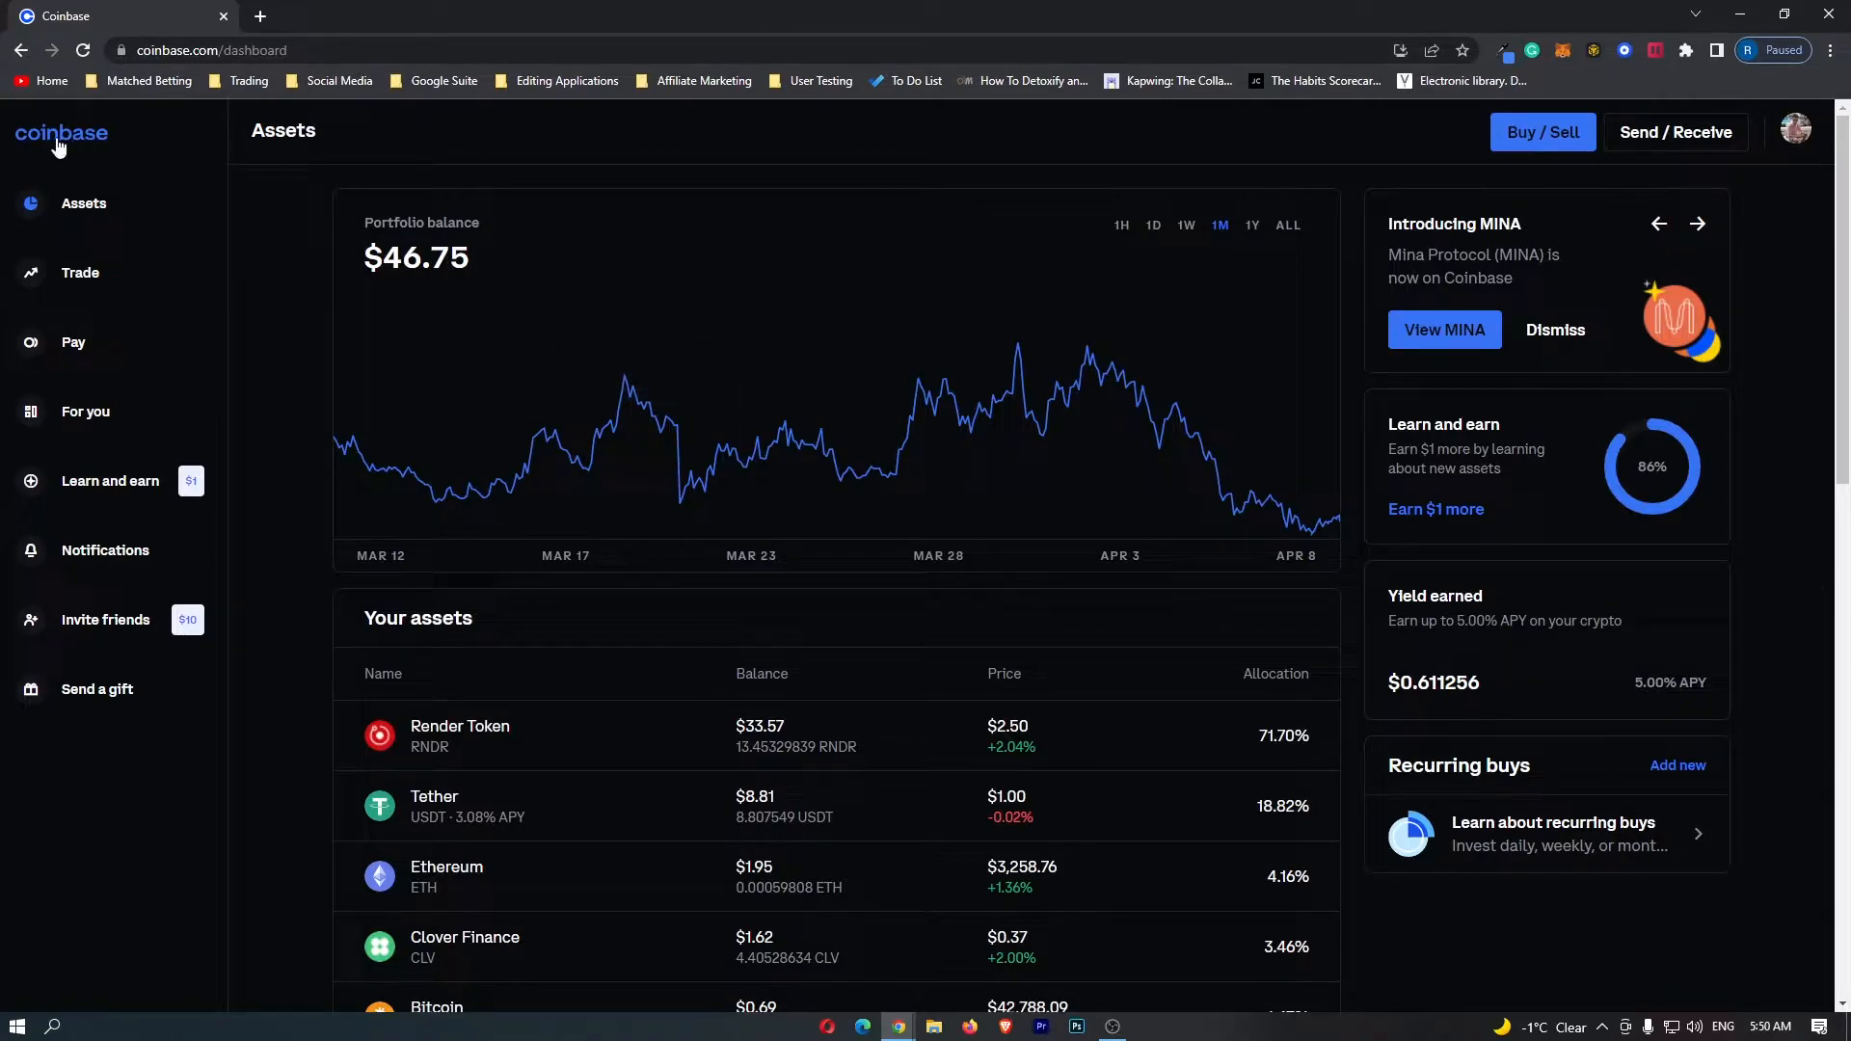
{"action": "mouse_move", "coordinate": [84, 204]}
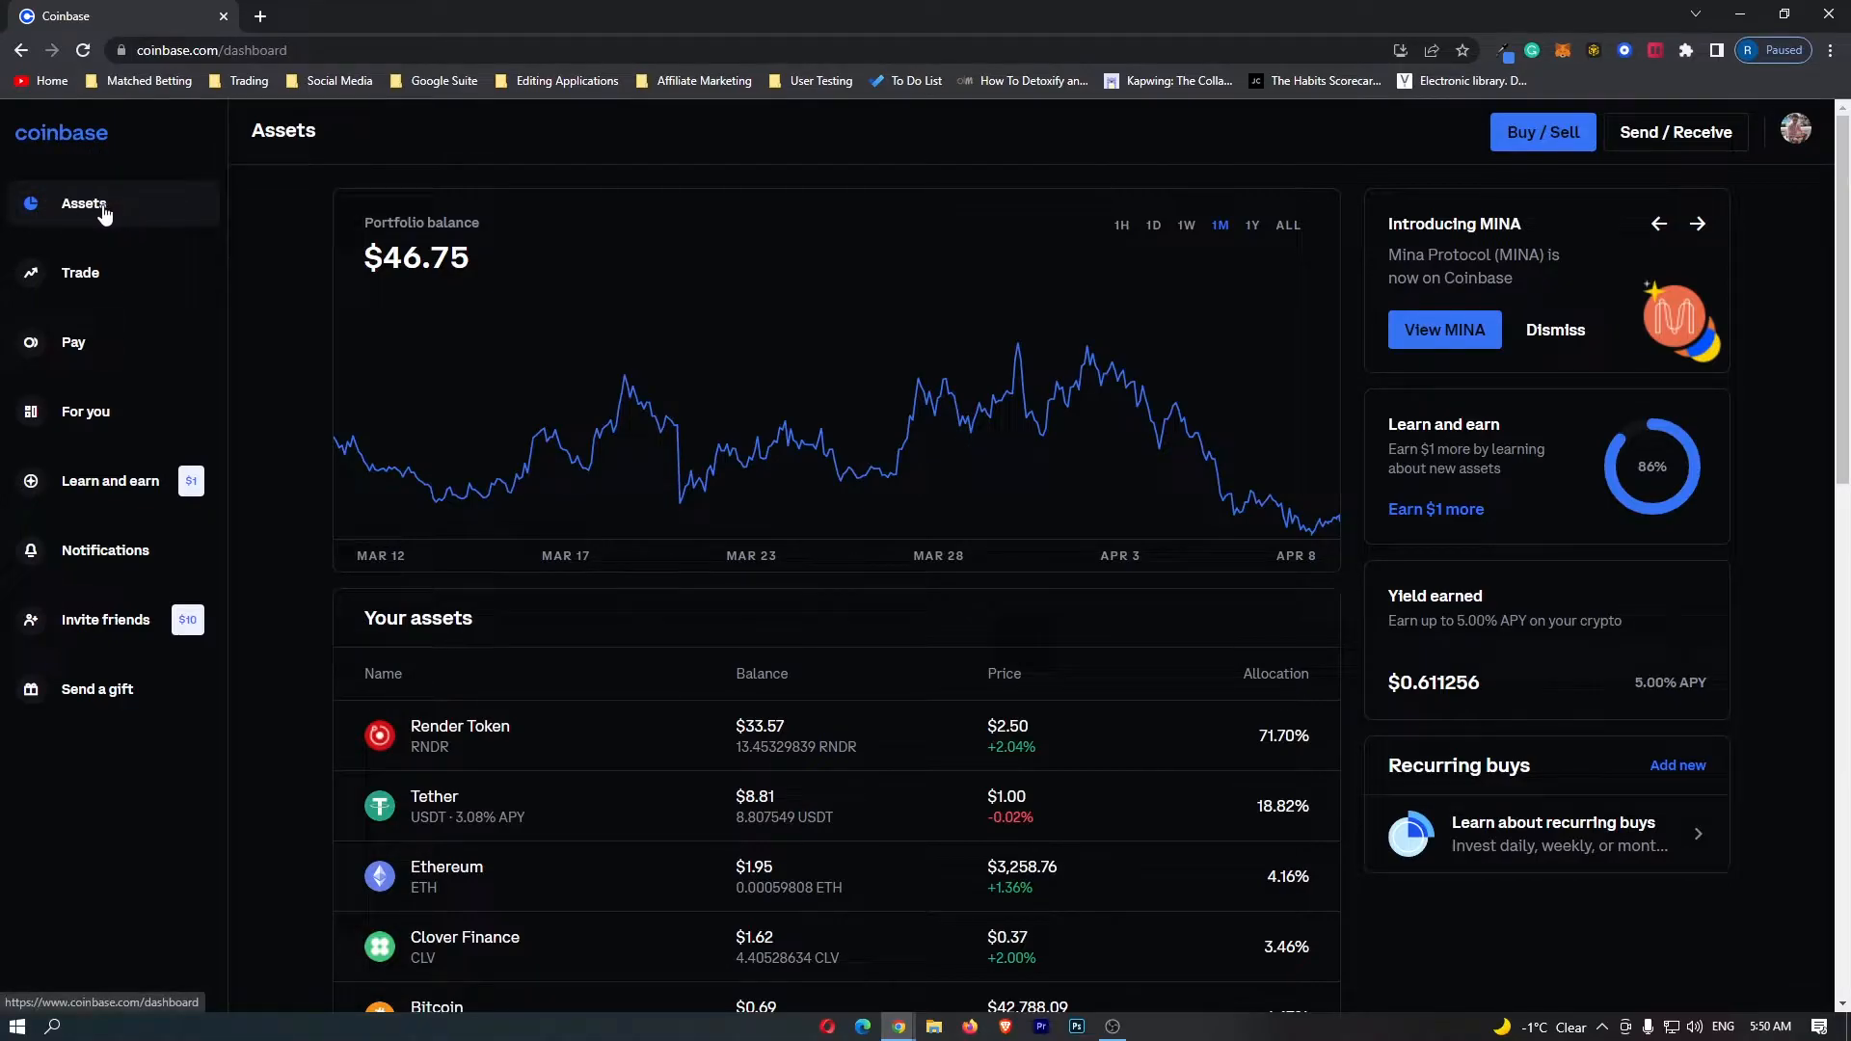
Open the Tether (USDT) holding's price page from the Your assets list
{"action": "double_click", "coordinate": [282, 130]}
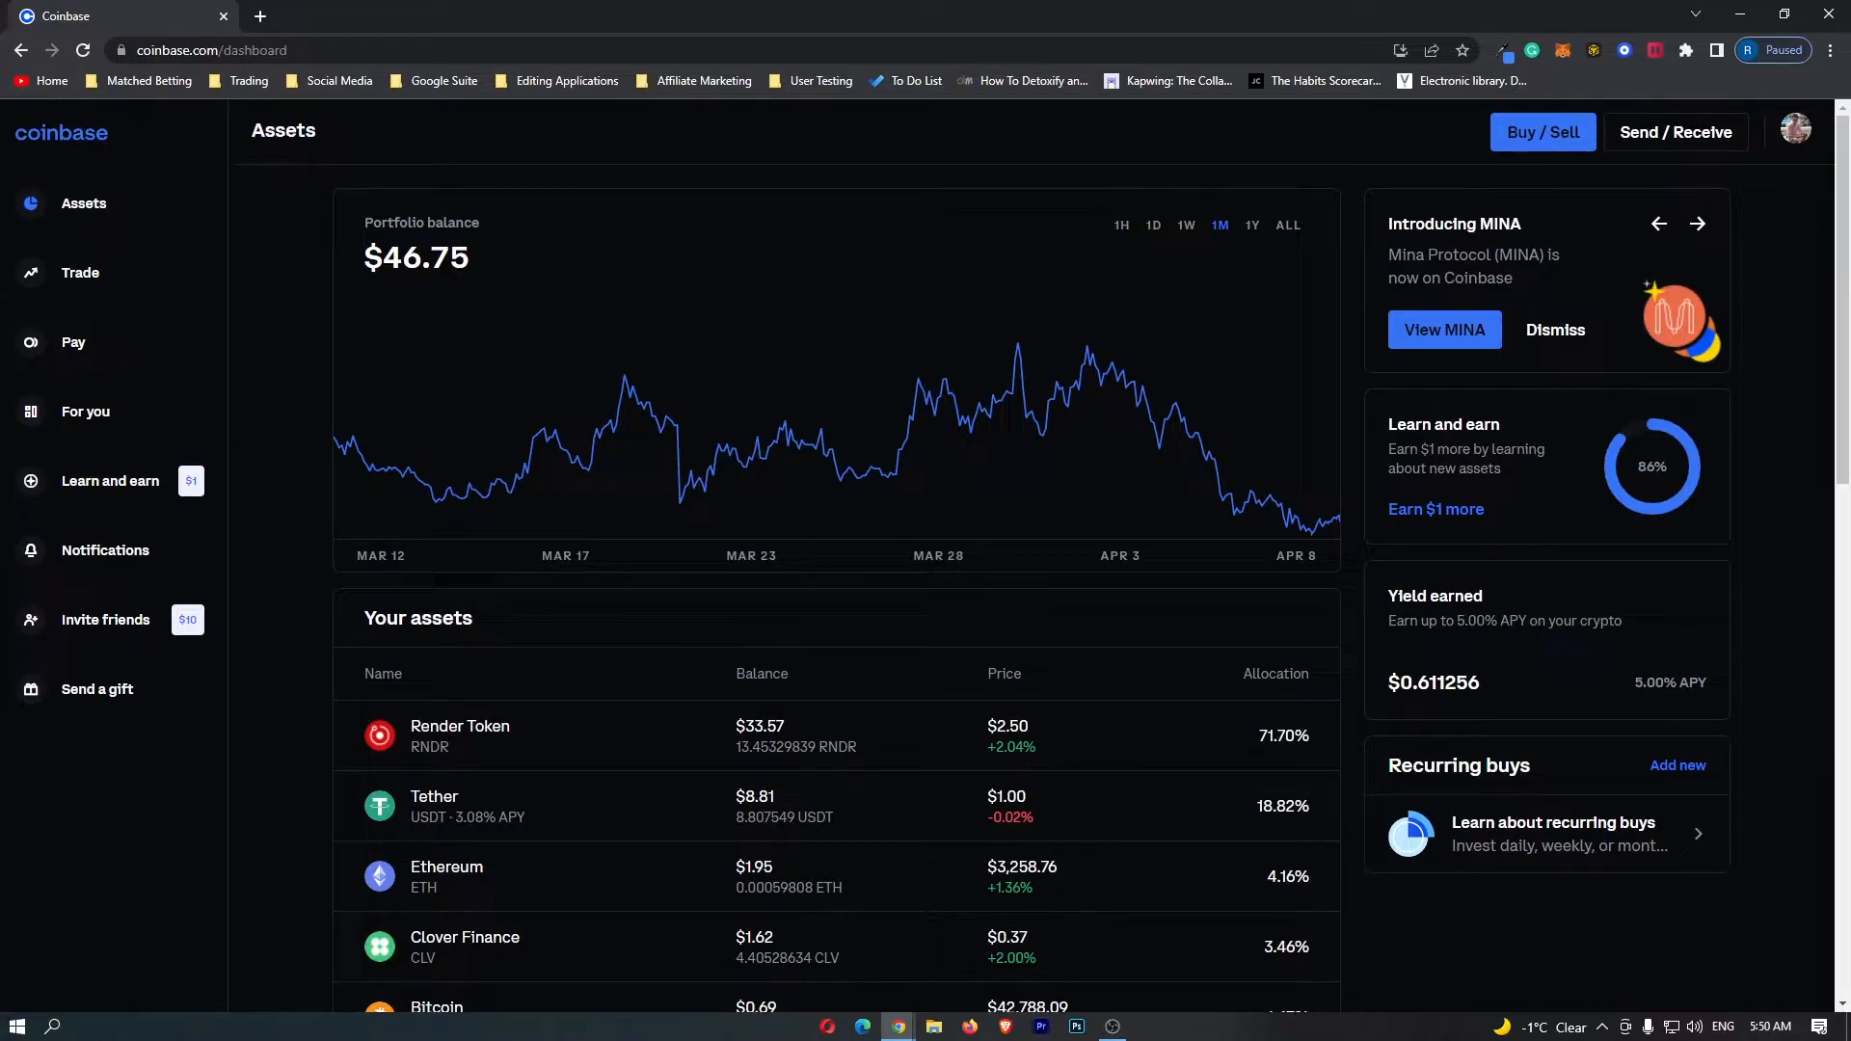
{"action": "mouse_move", "coordinate": [443, 122]}
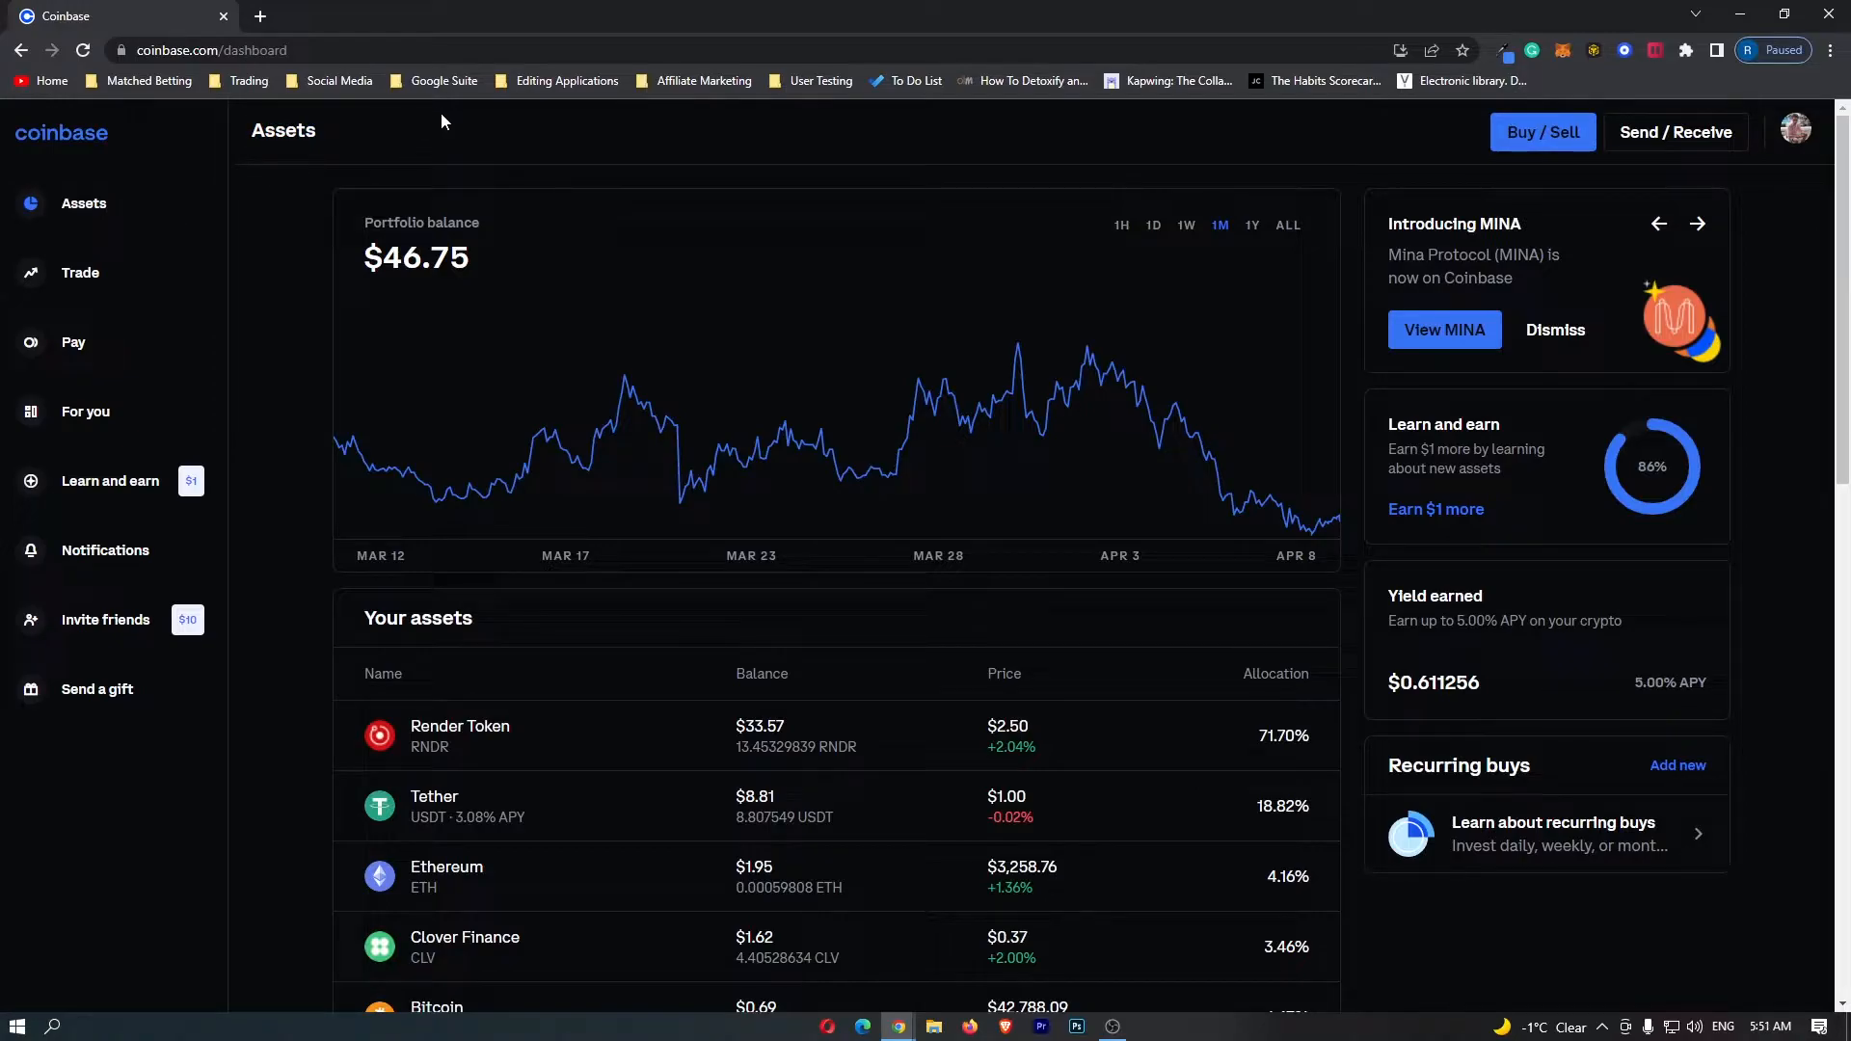
{"action": "scroll", "scroll_direction": "down", "scroll_amount": 3}
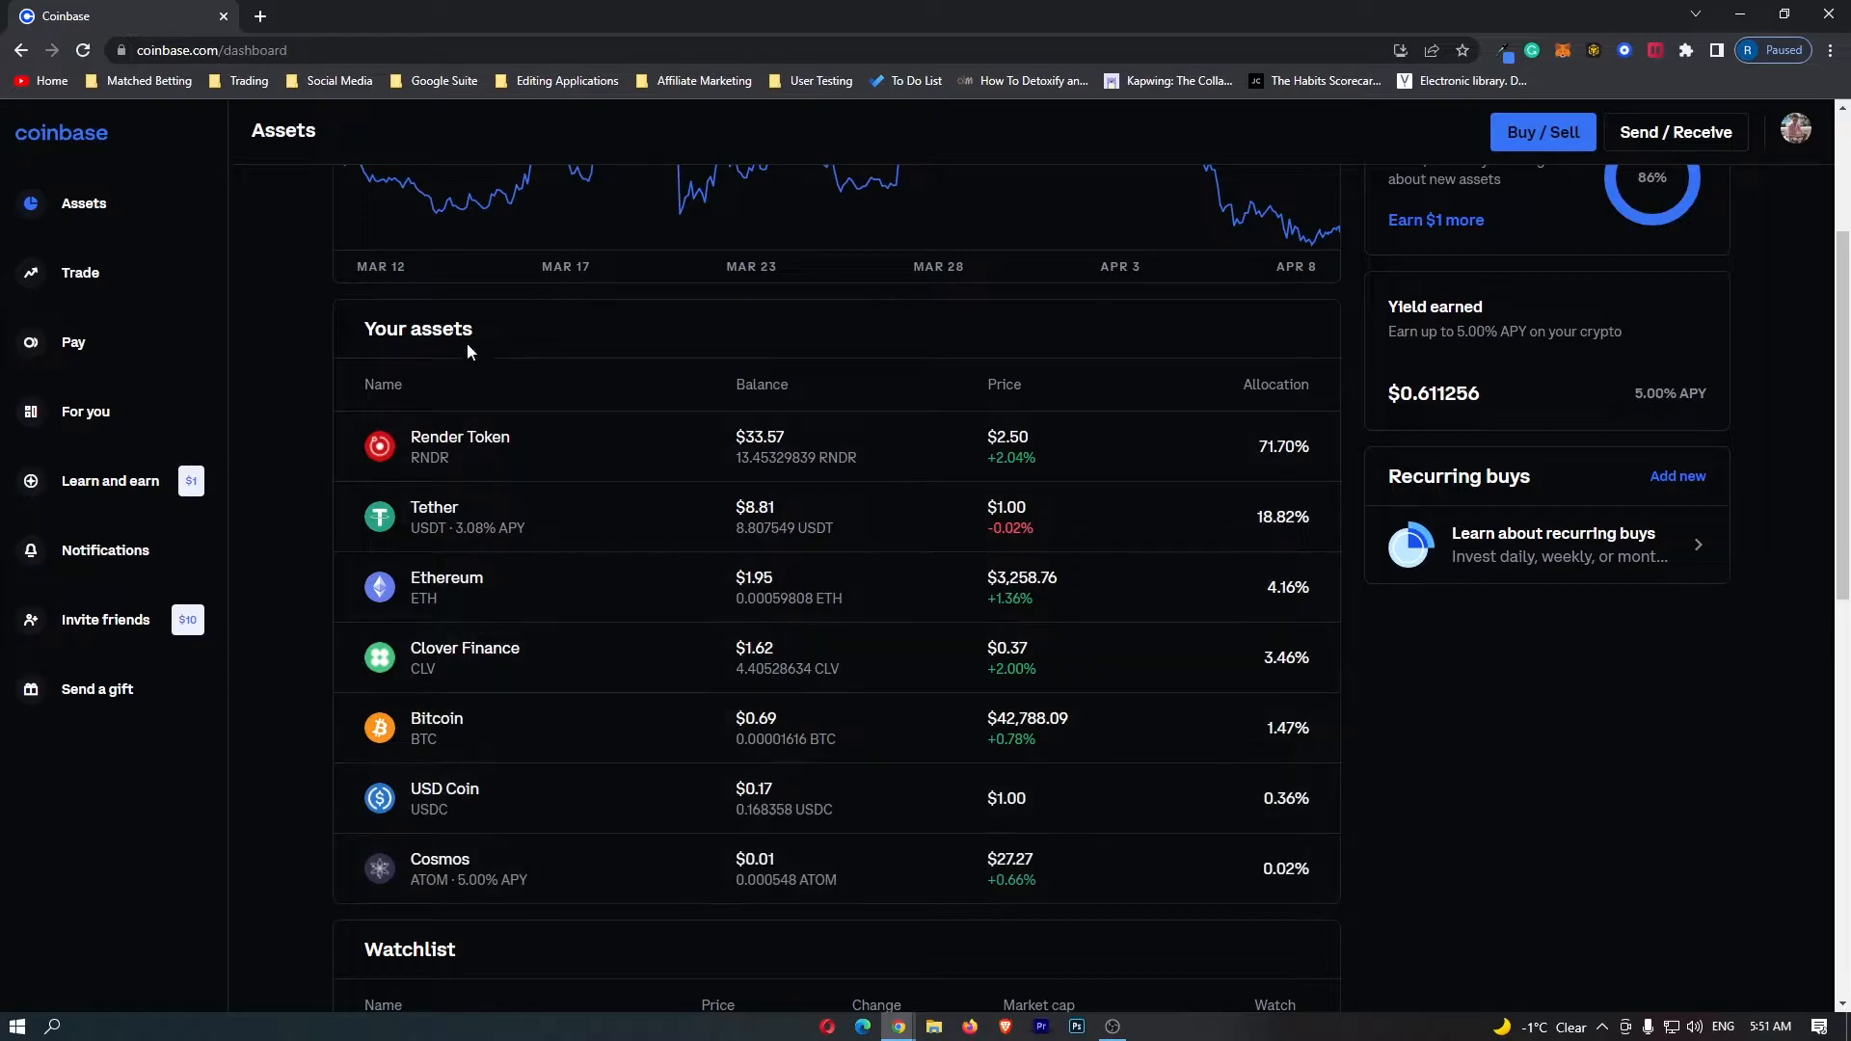
{"action": "mouse_move", "coordinate": [471, 446]}
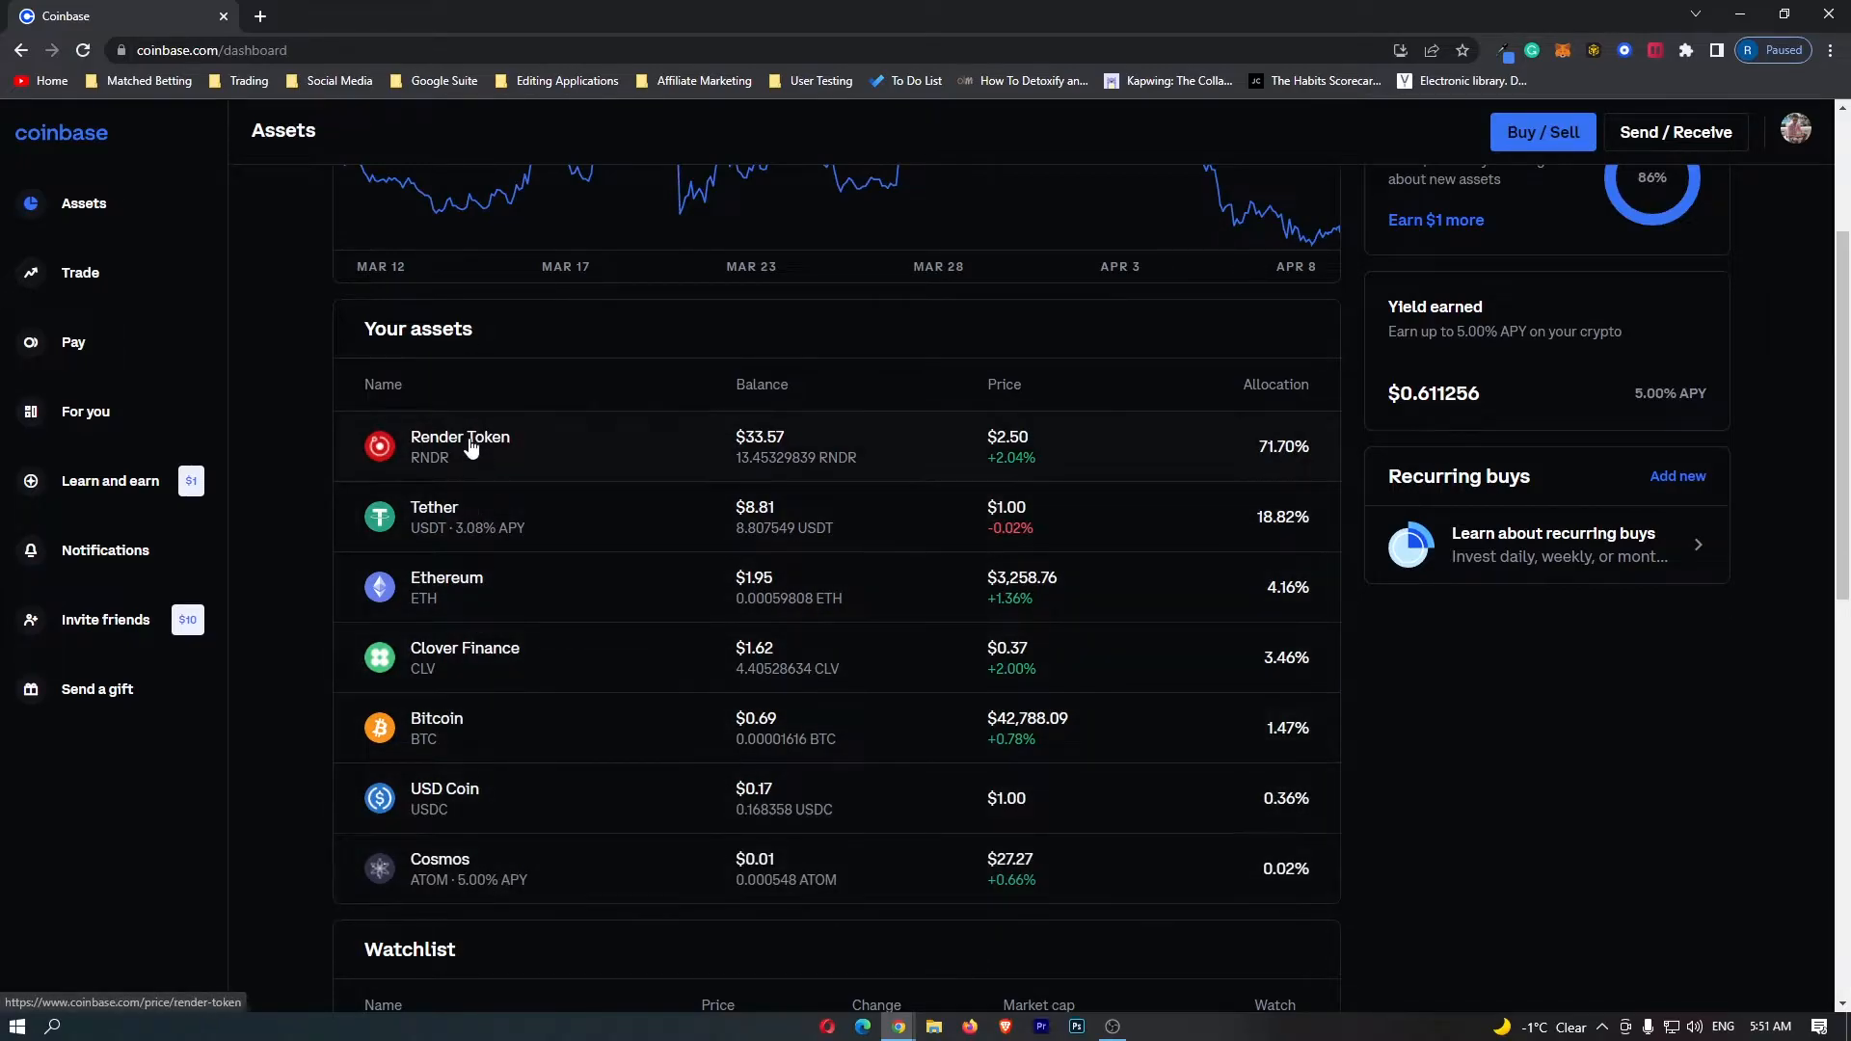
{"action": "mouse_move", "coordinate": [467, 517]}
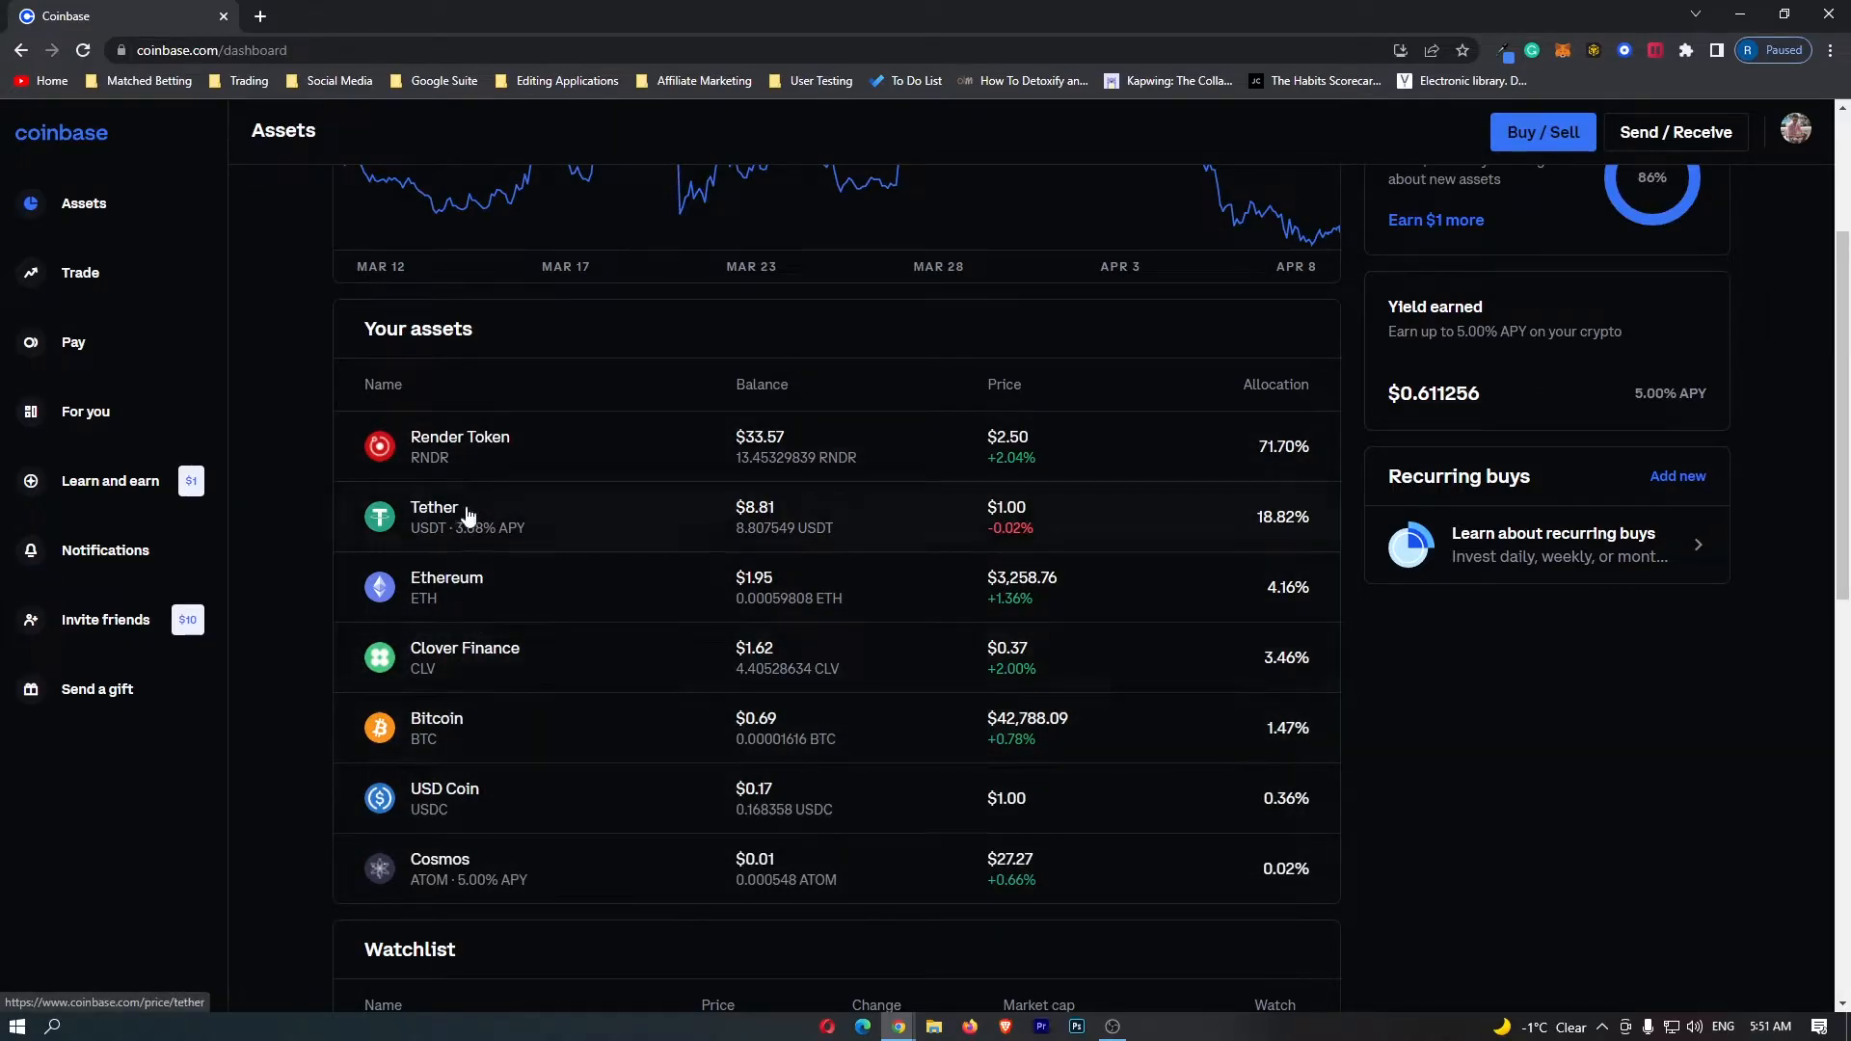
{"action": "mouse_move", "coordinate": [332, 520]}
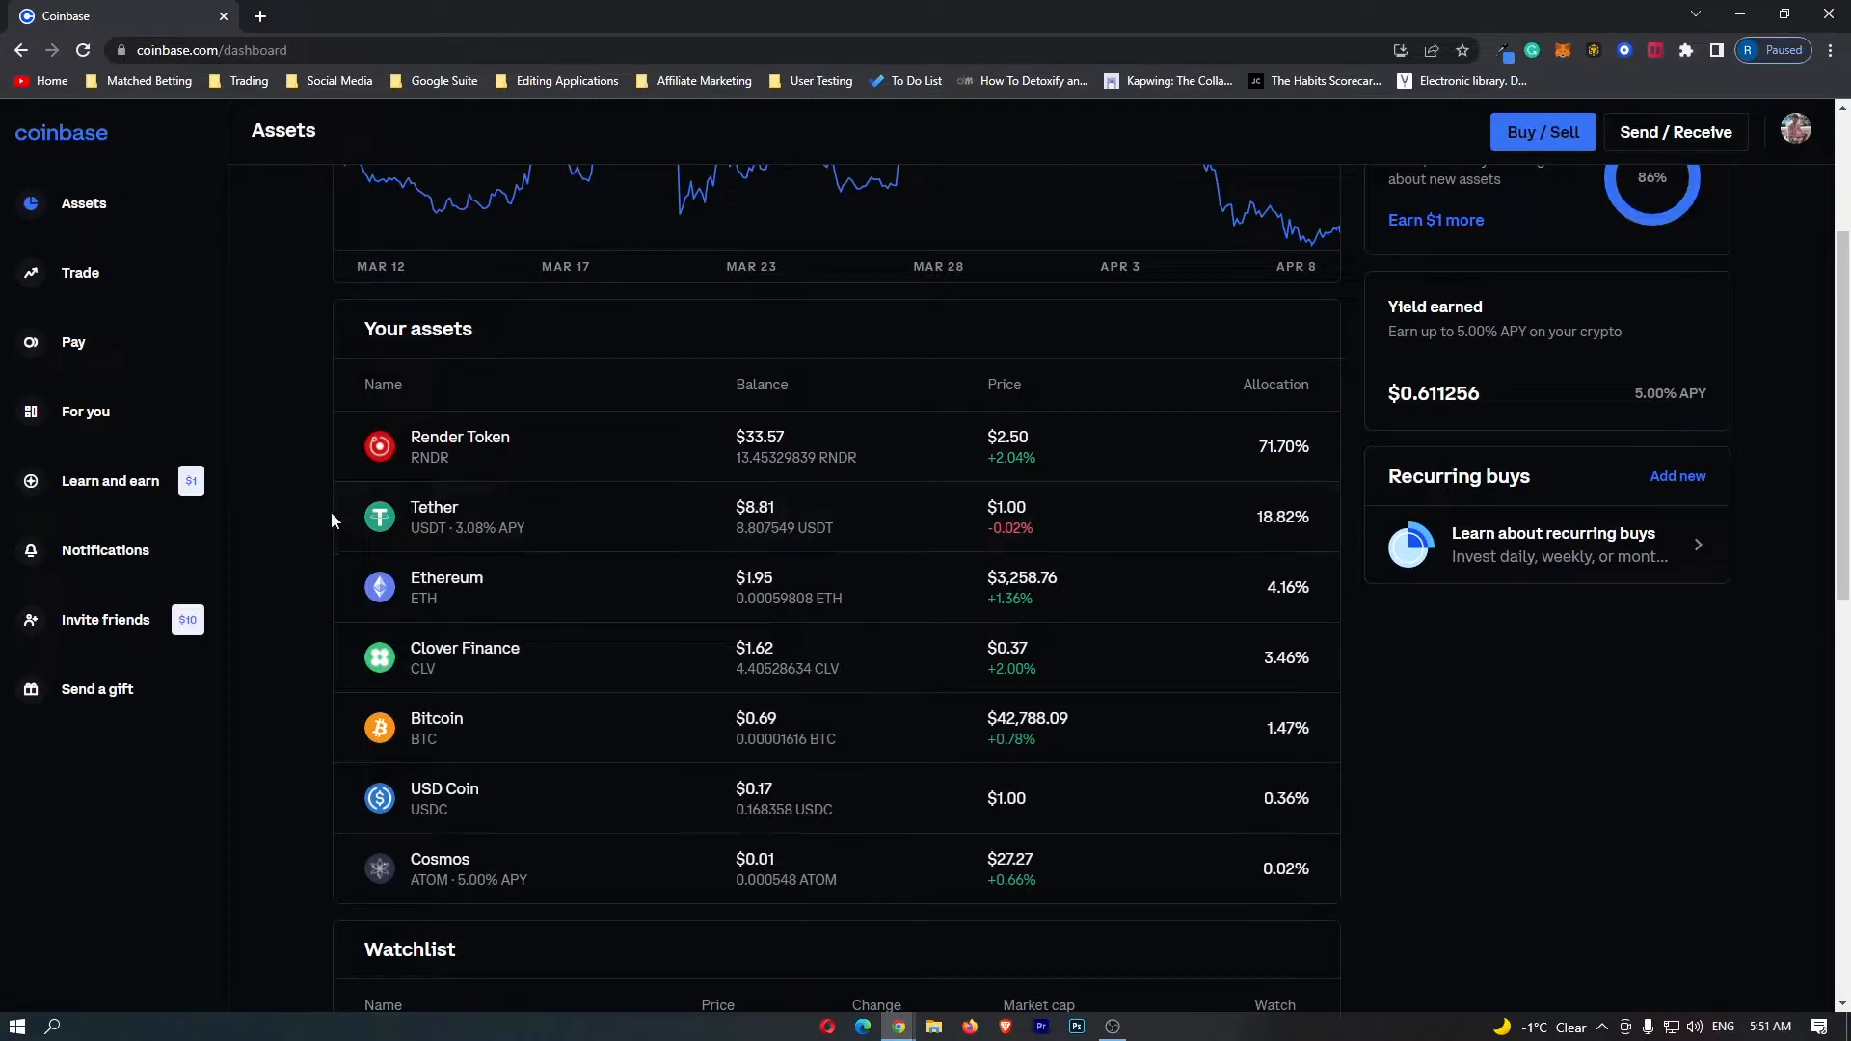
{"action": "mouse_move", "coordinate": [435, 516]}
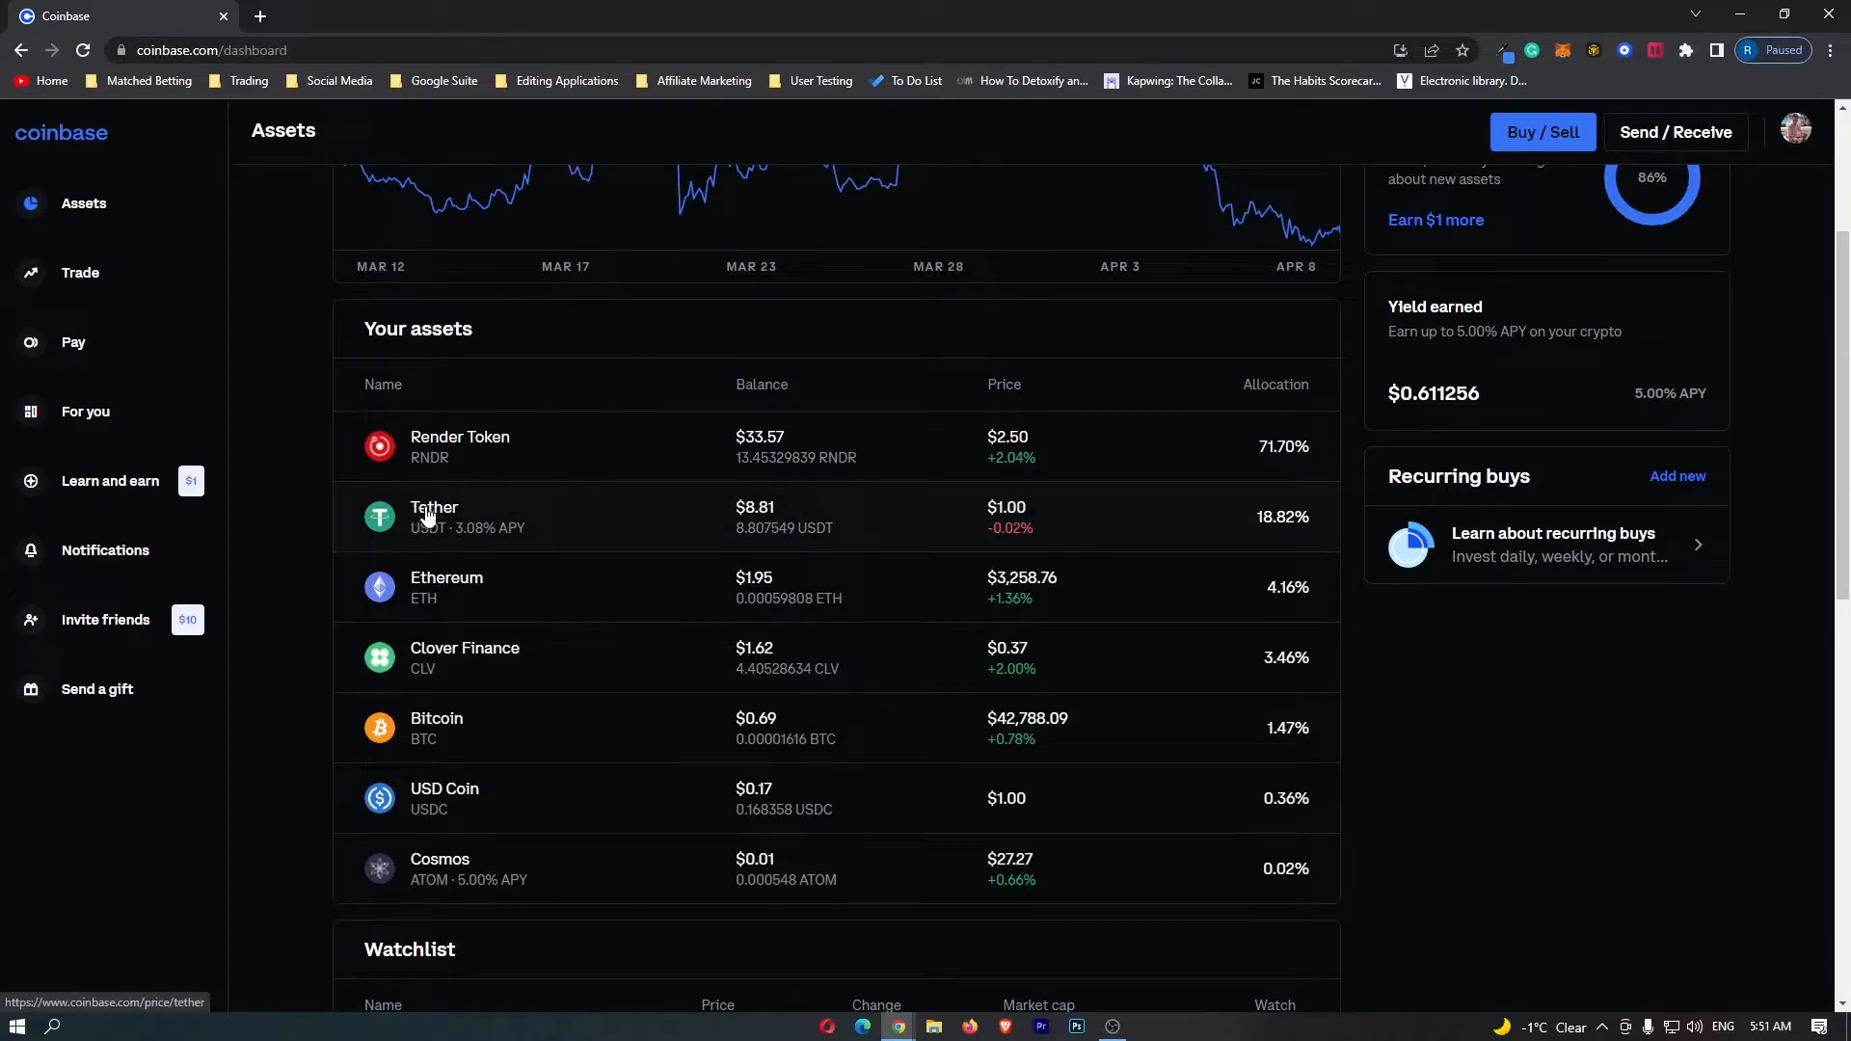
{"action": "left_click", "coordinate": [435, 516]}
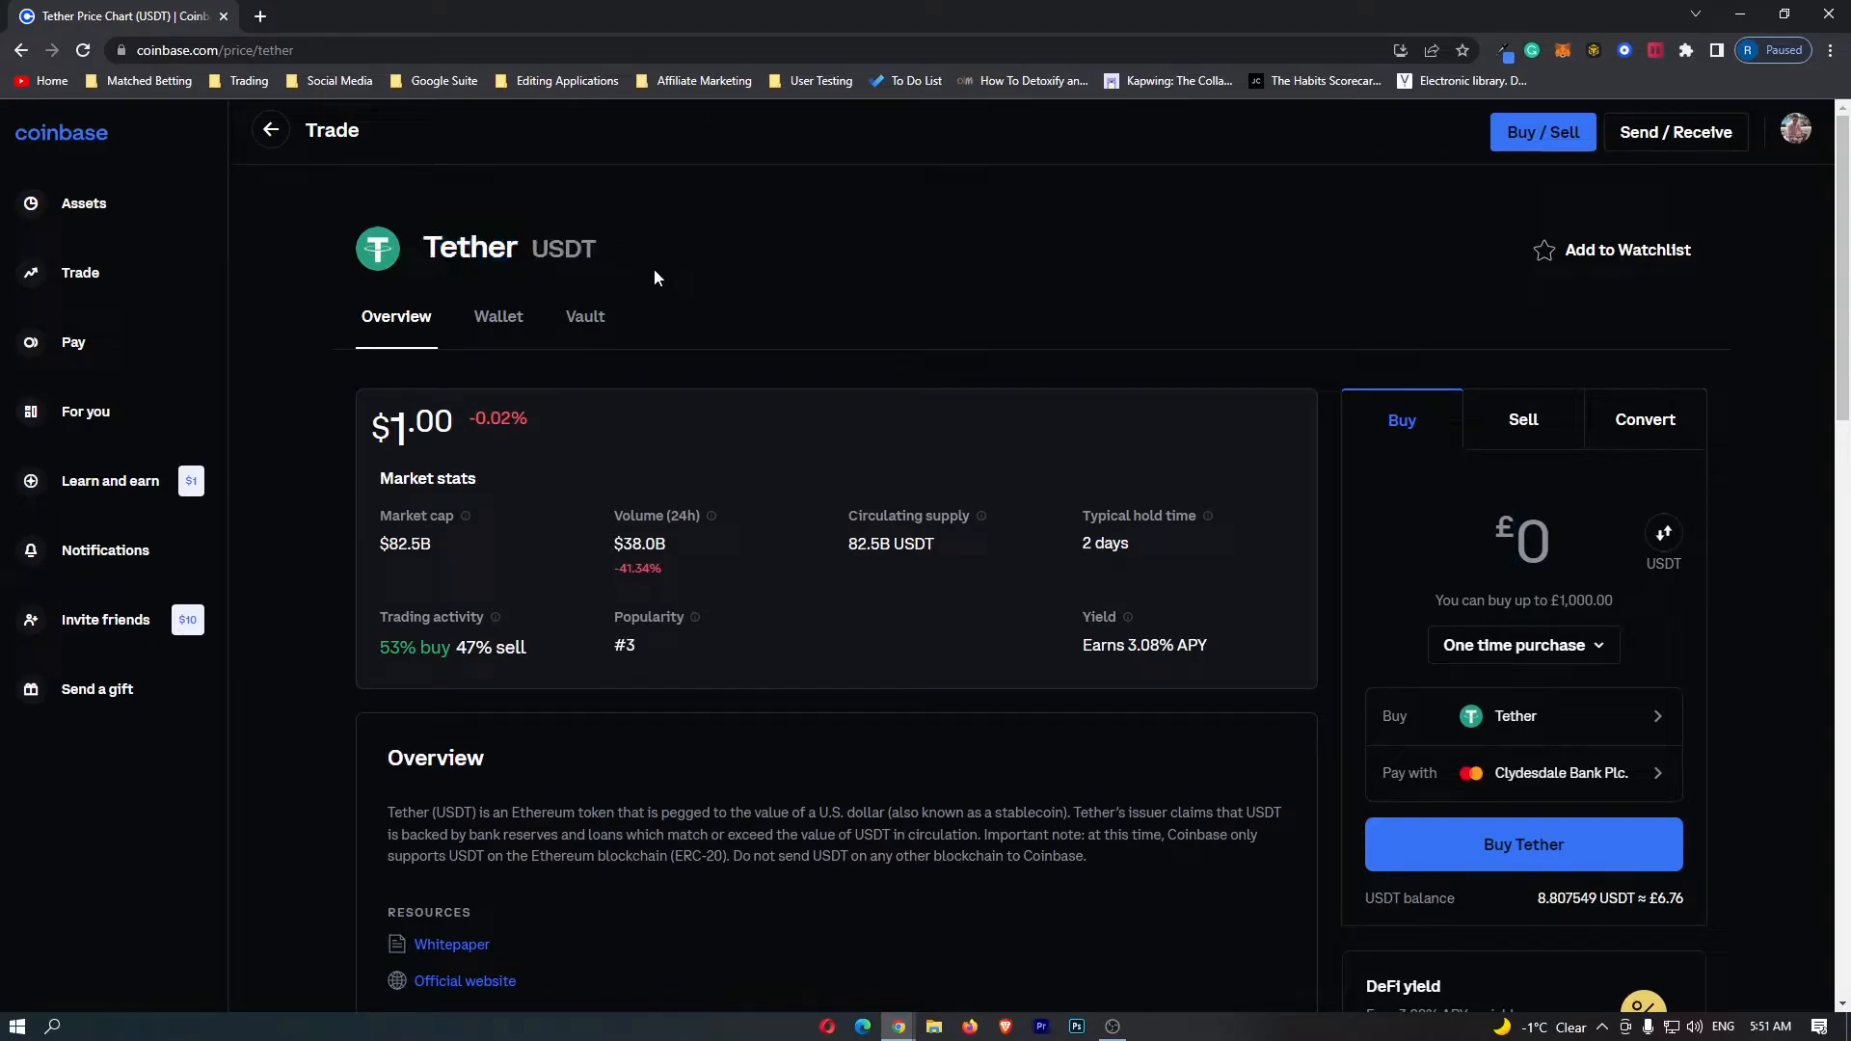
{"action": "mouse_move", "coordinate": [678, 876]}
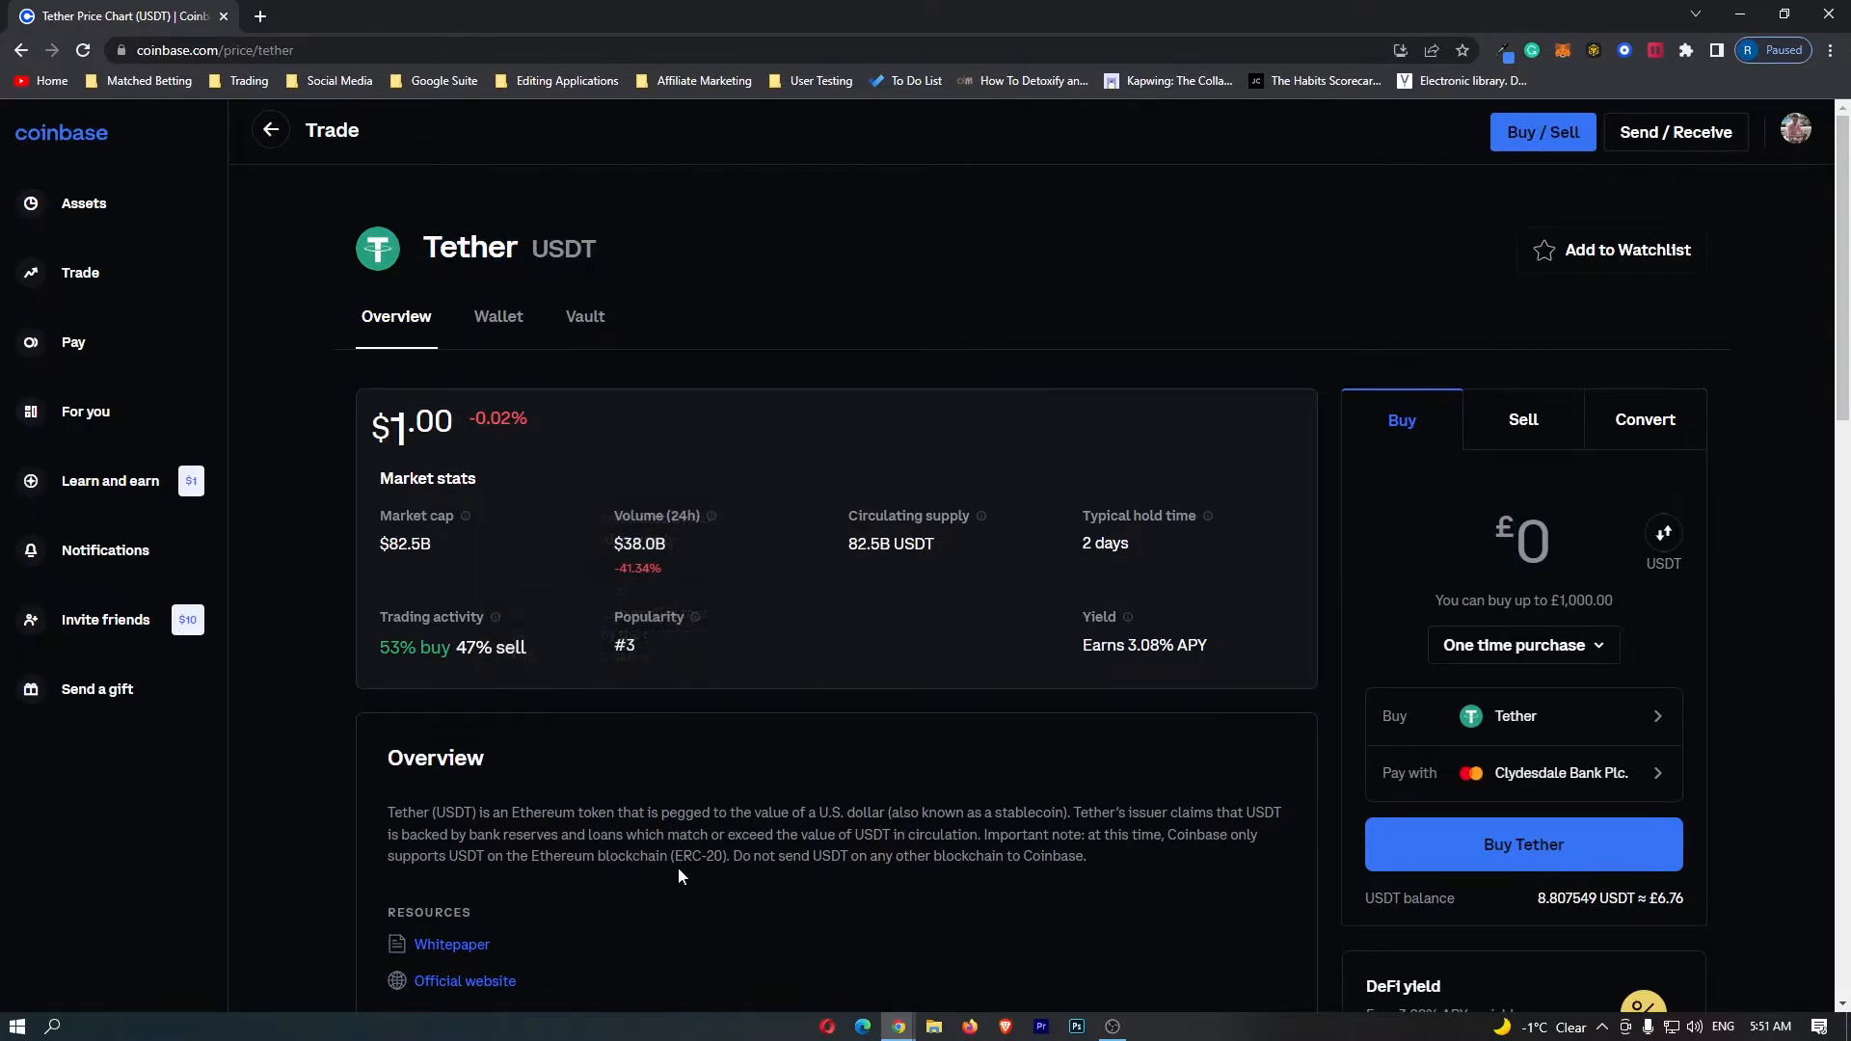
{"action": "mouse_move", "coordinate": [564, 471]}
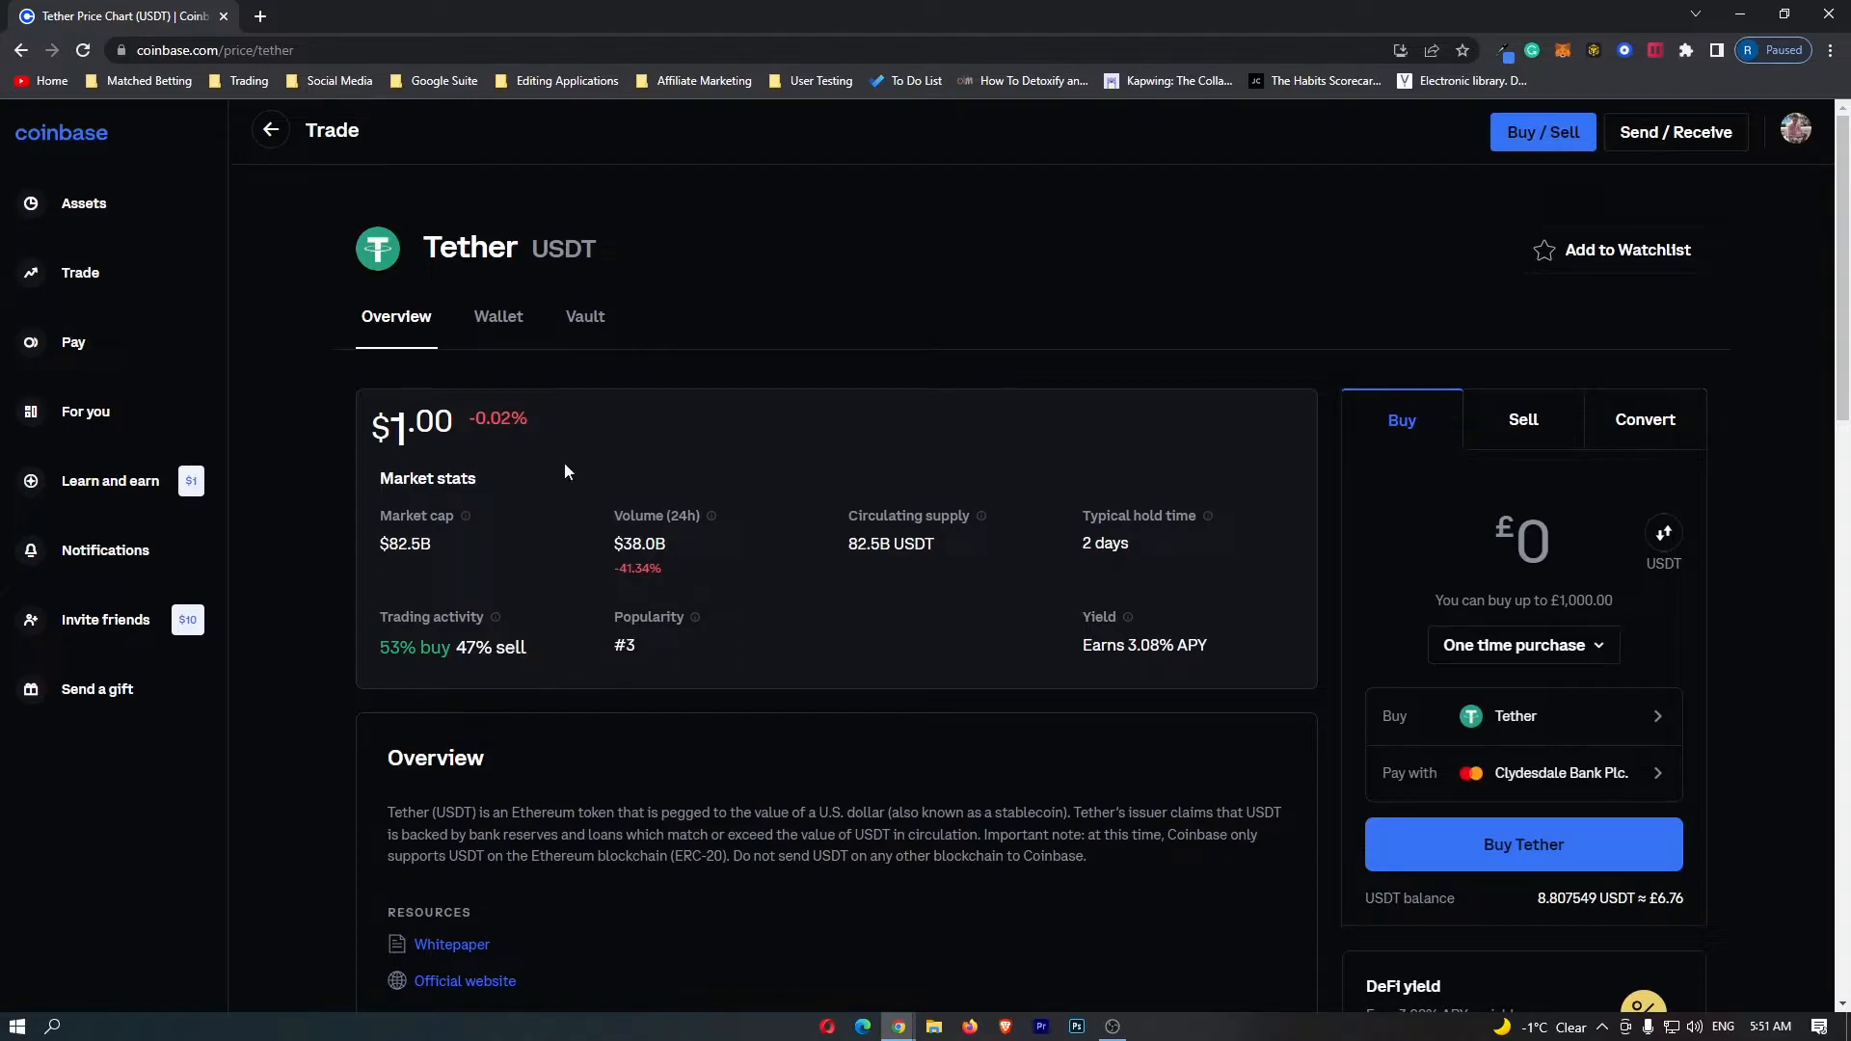
{"action": "mouse_move", "coordinate": [1472, 378]}
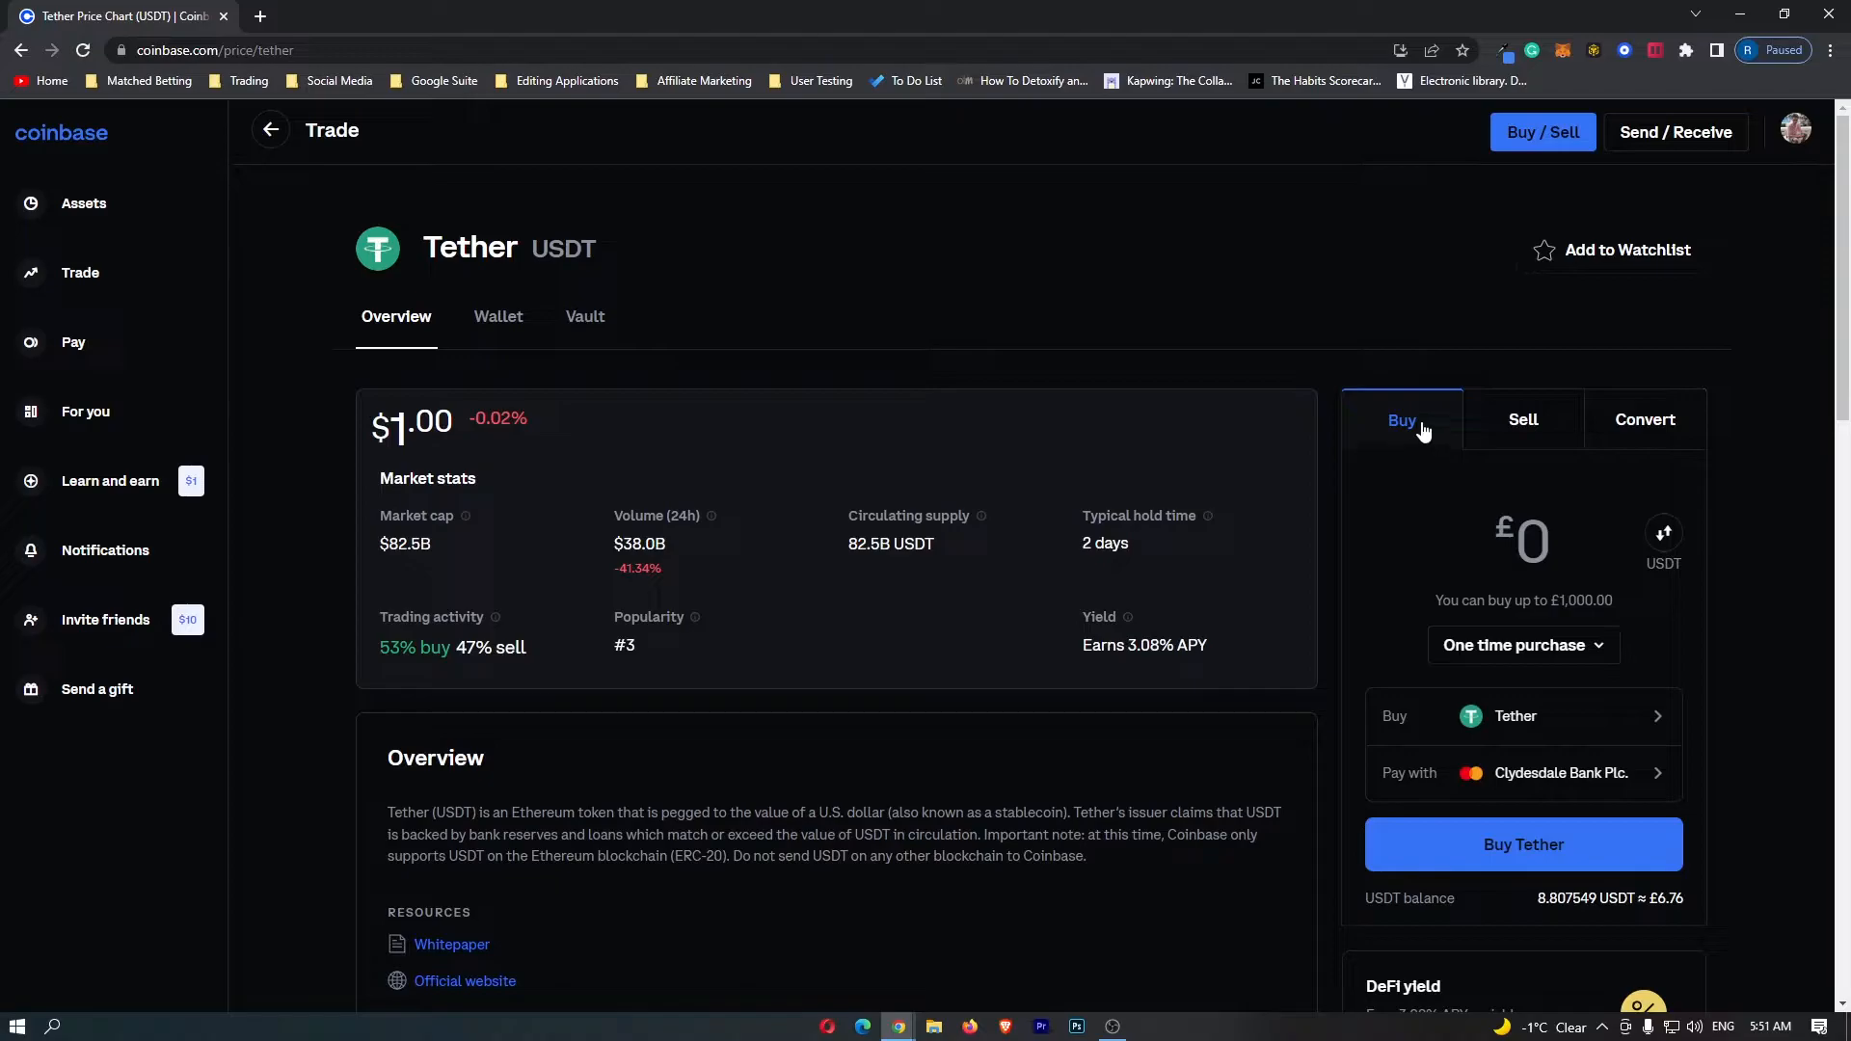
{"action": "mouse_move", "coordinate": [1645, 425]}
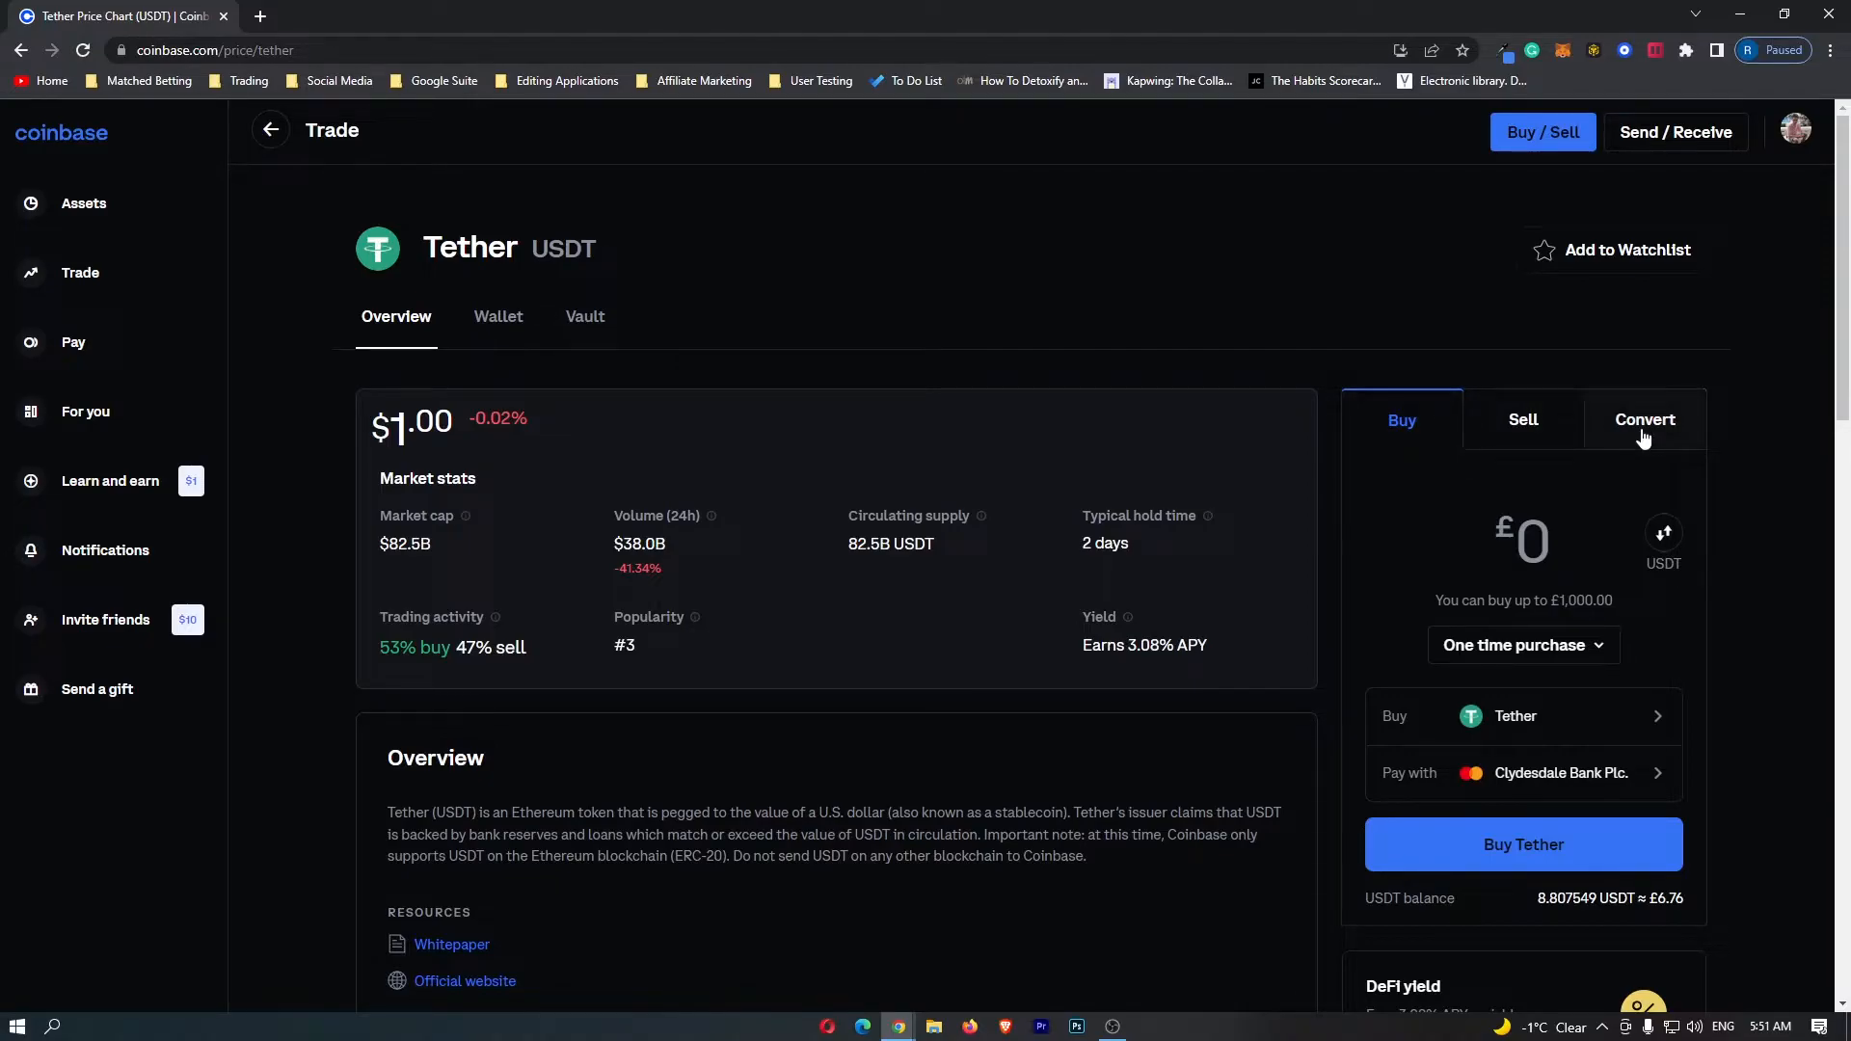
Switch the Tether page's trade panel to Convert, defaulting to Render Token
{"action": "left_click", "coordinate": [1645, 420]}
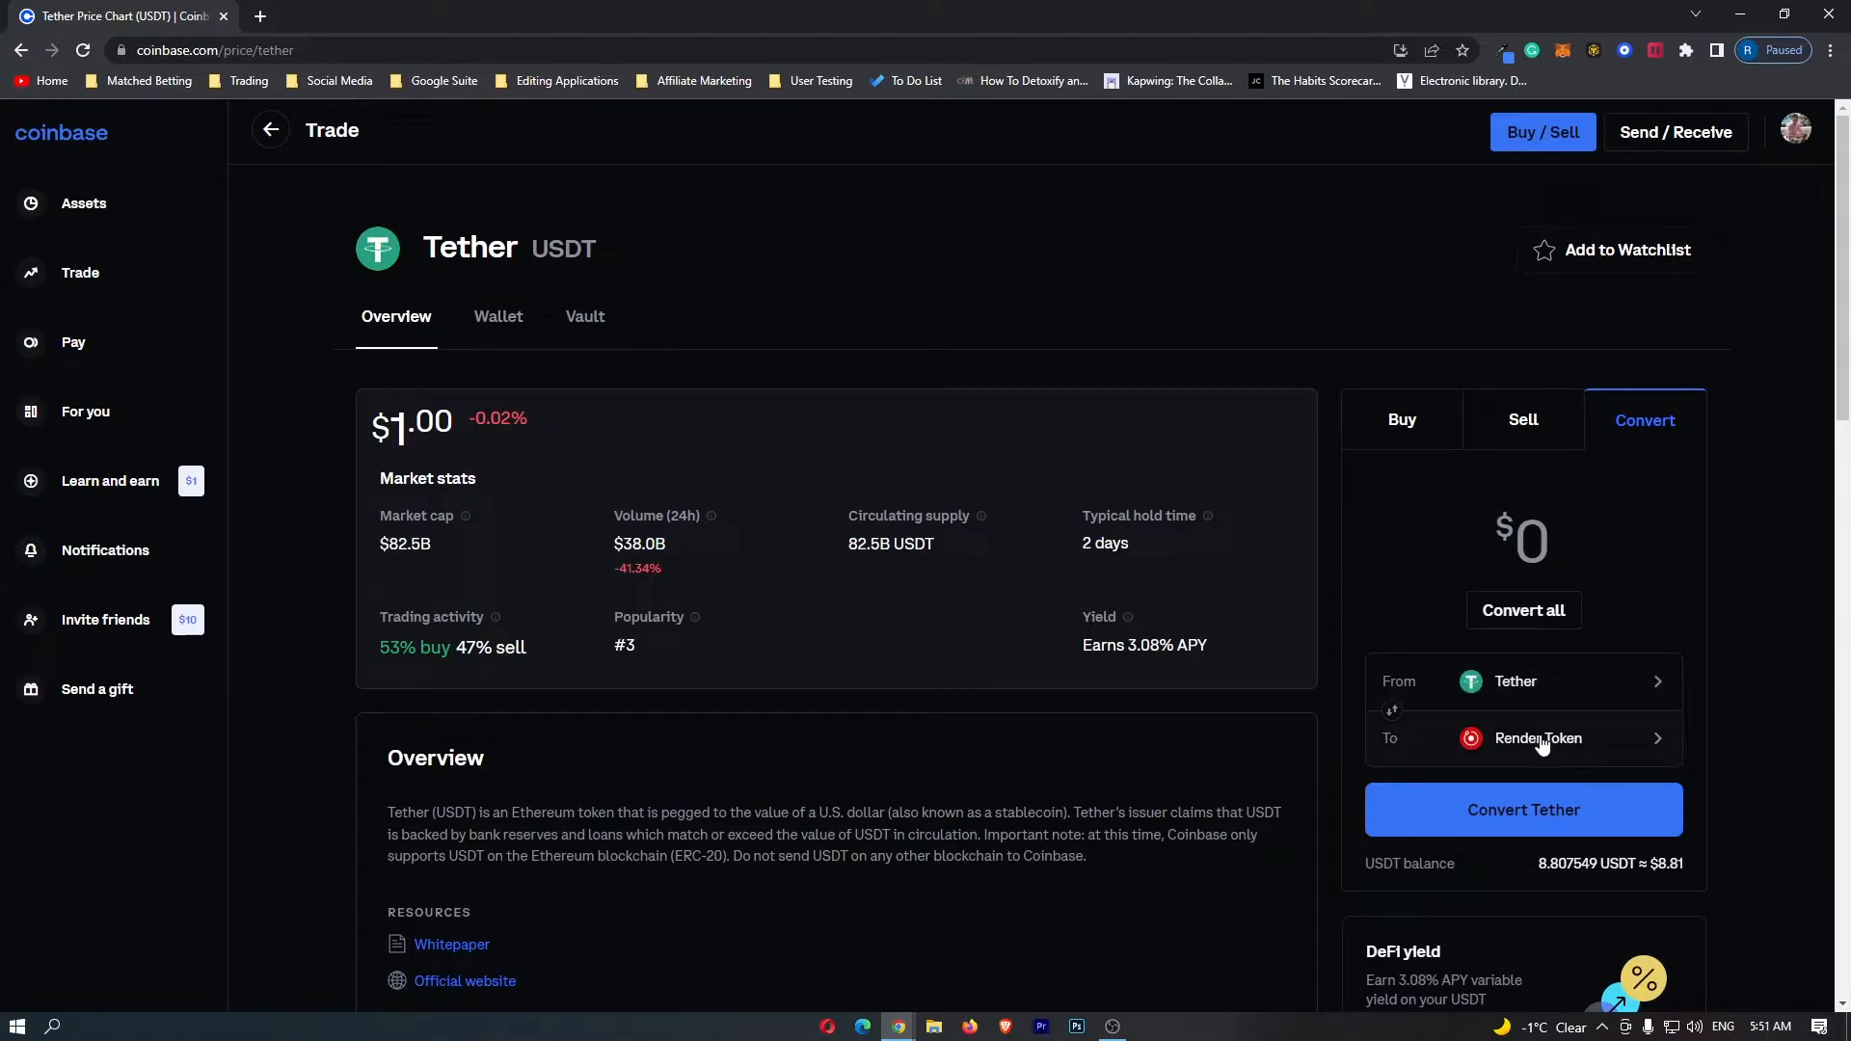
{"action": "mouse_move", "coordinate": [1564, 747]}
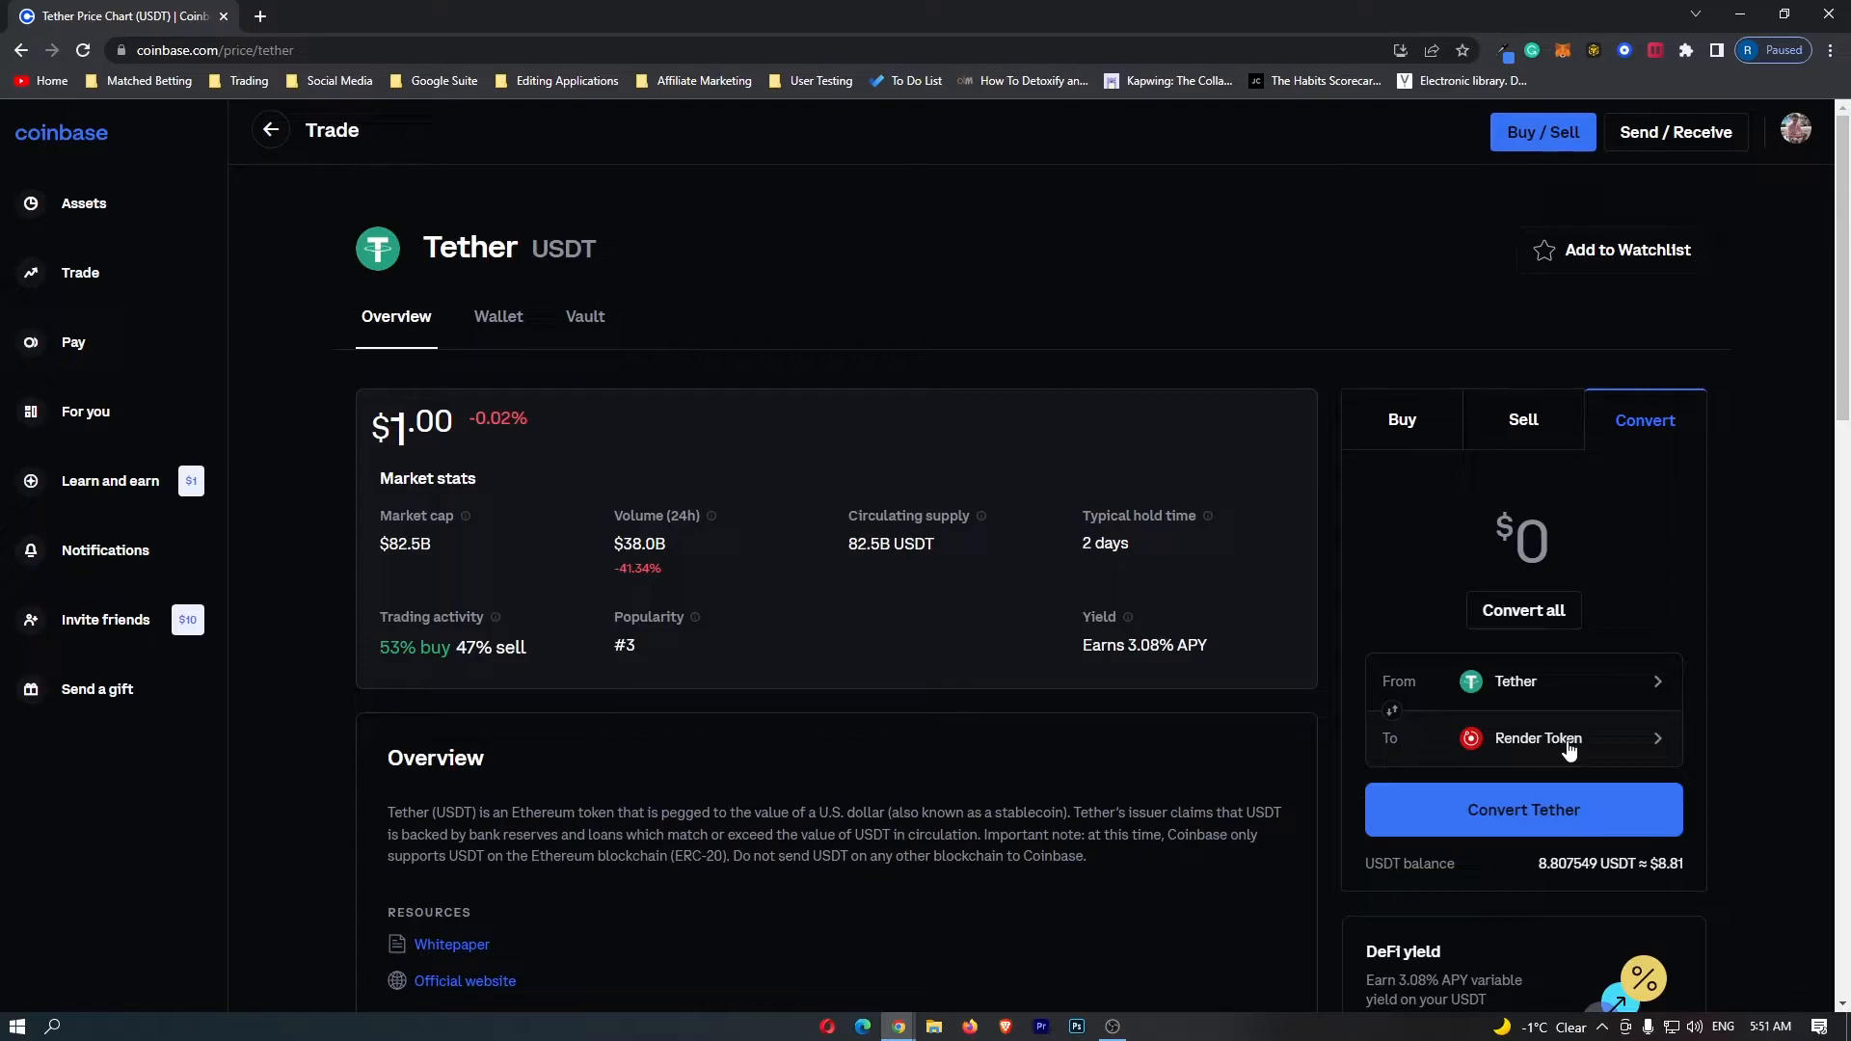
Open the To asset list and search 'spel' to find Spell Token
{"action": "left_click", "coordinate": [1535, 738]}
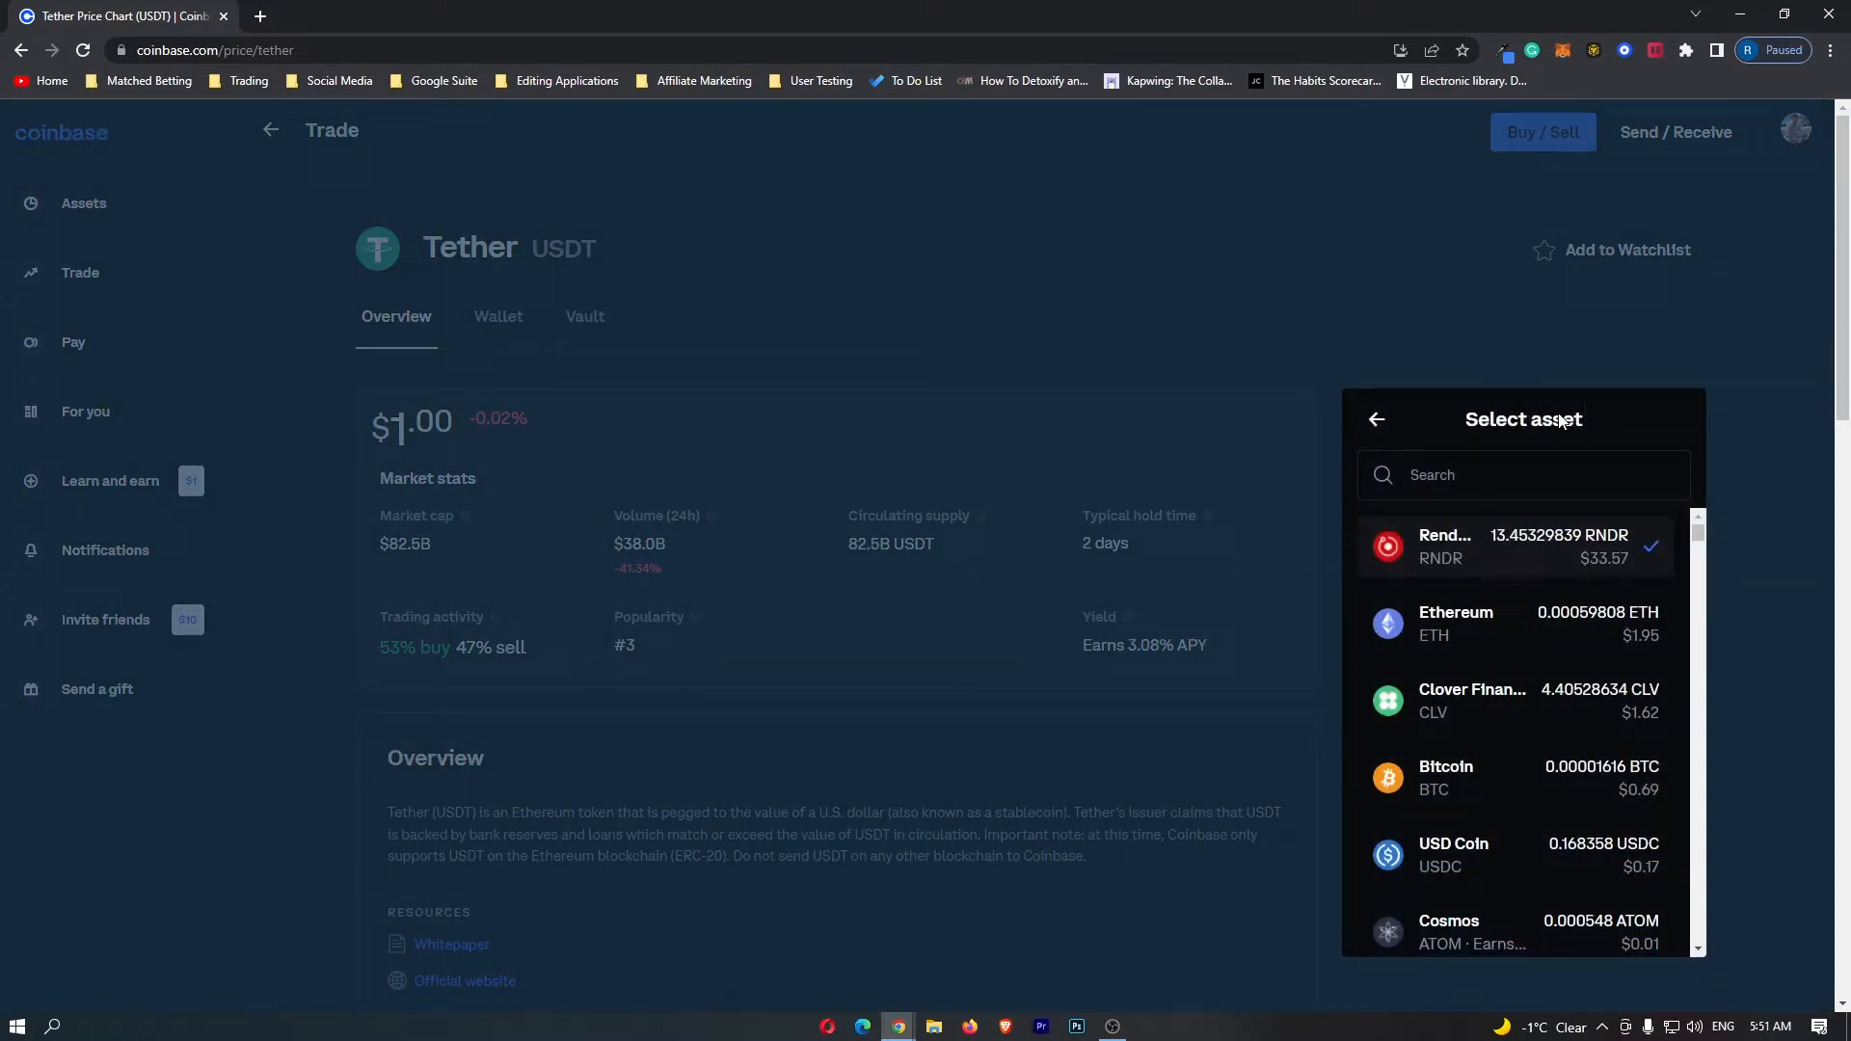
{"action": "scroll", "scroll_direction": "down", "scroll_amount": 3}
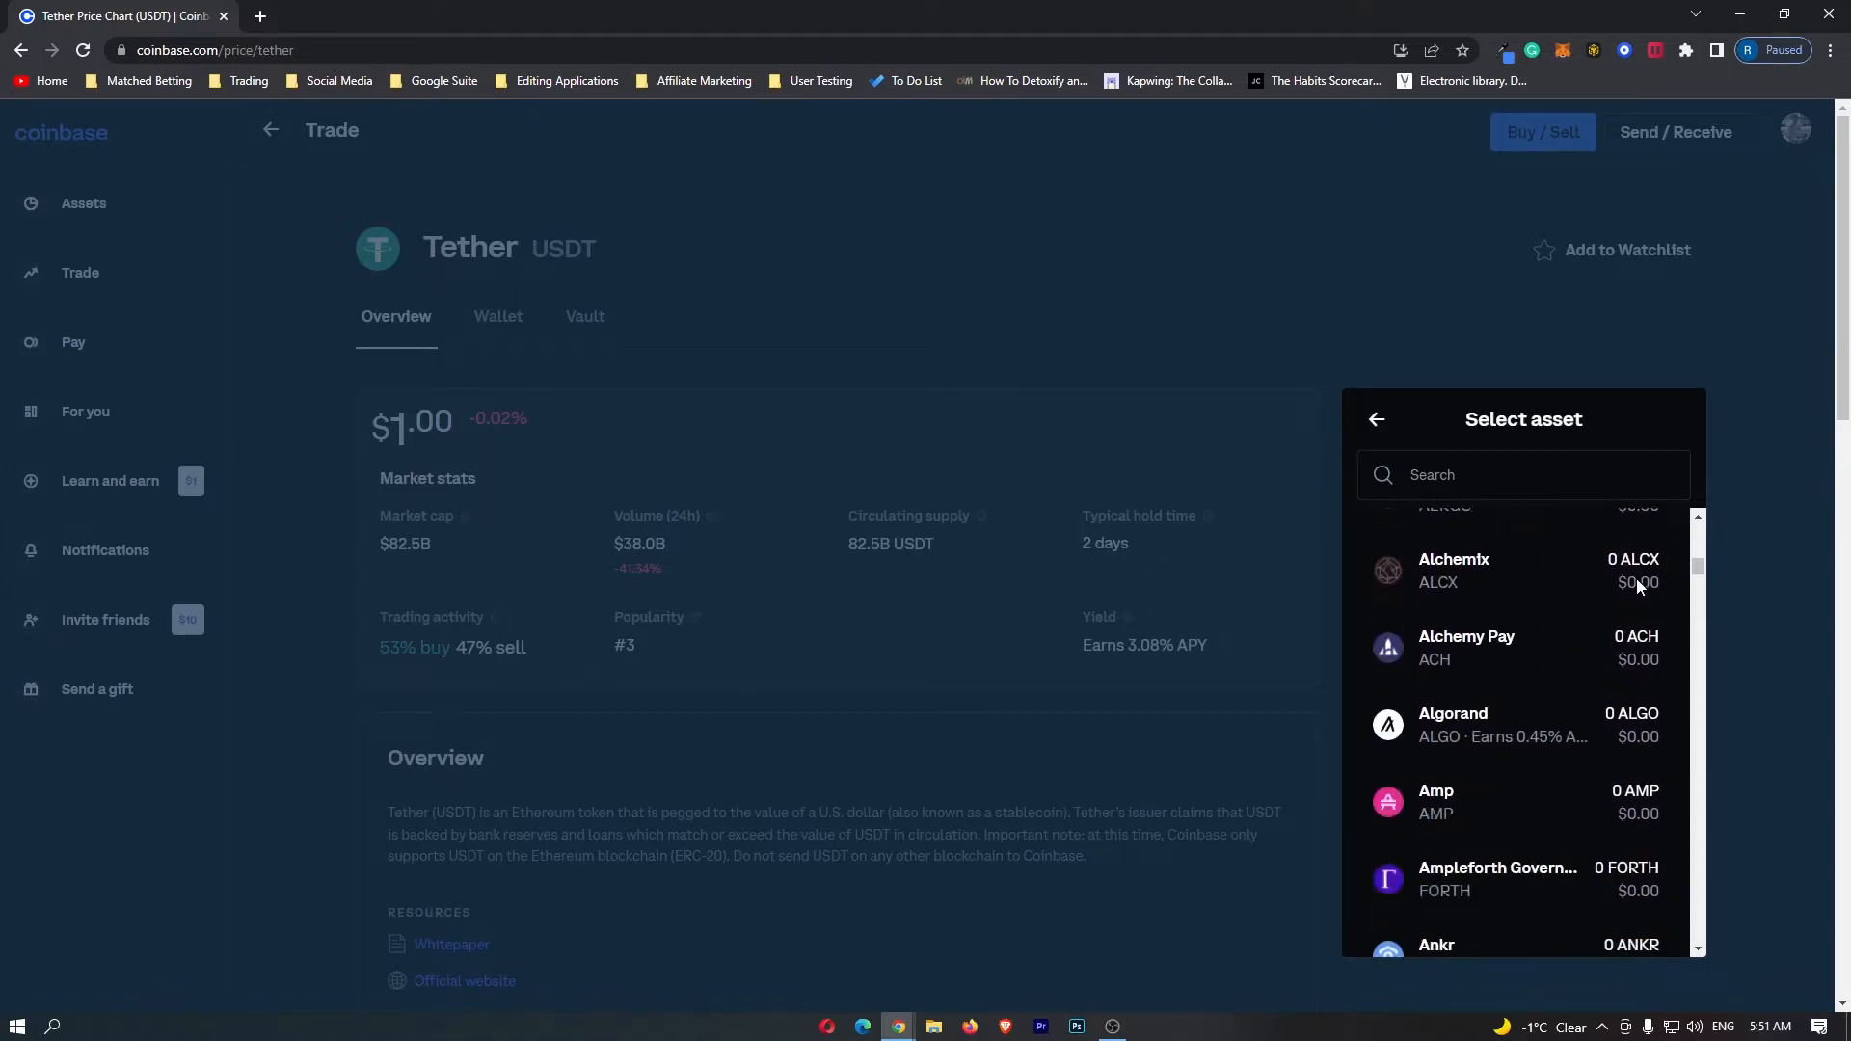
{"action": "scroll", "scroll_direction": "down", "scroll_amount": 3}
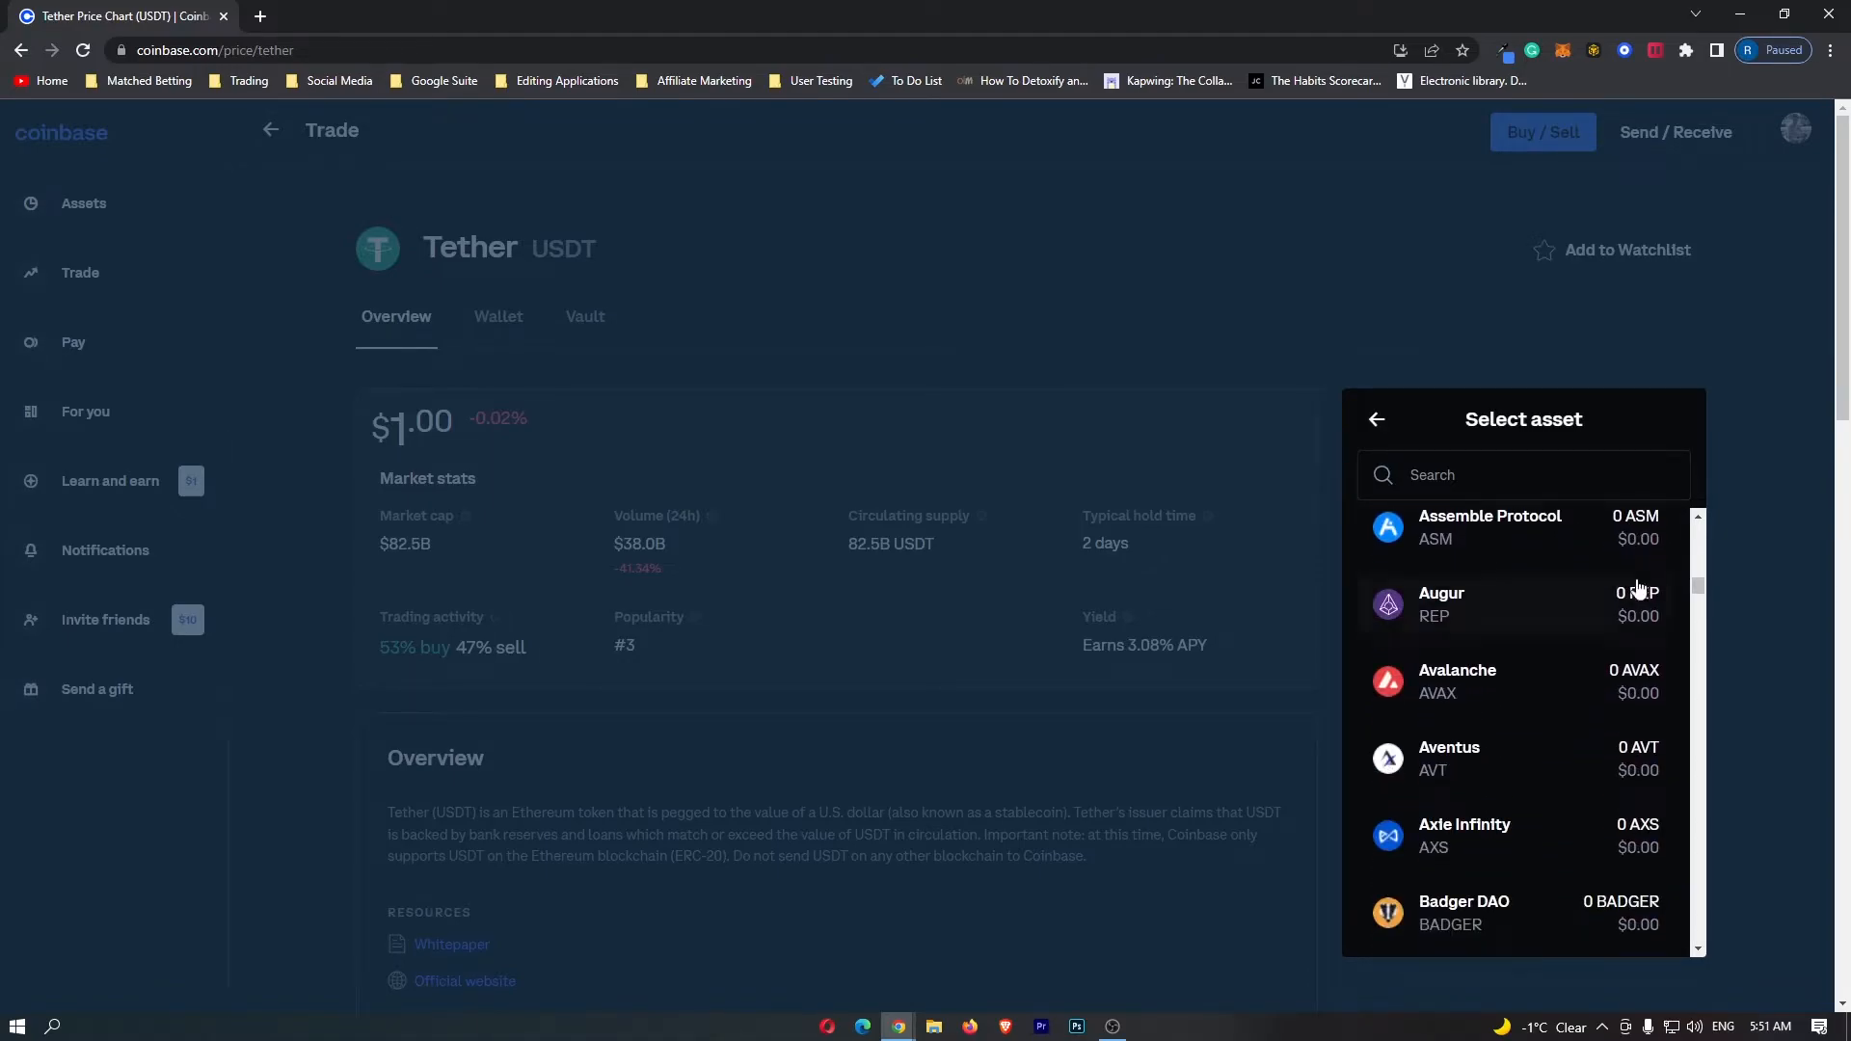
{"action": "scroll", "scroll_direction": "up", "scroll_amount": 3}
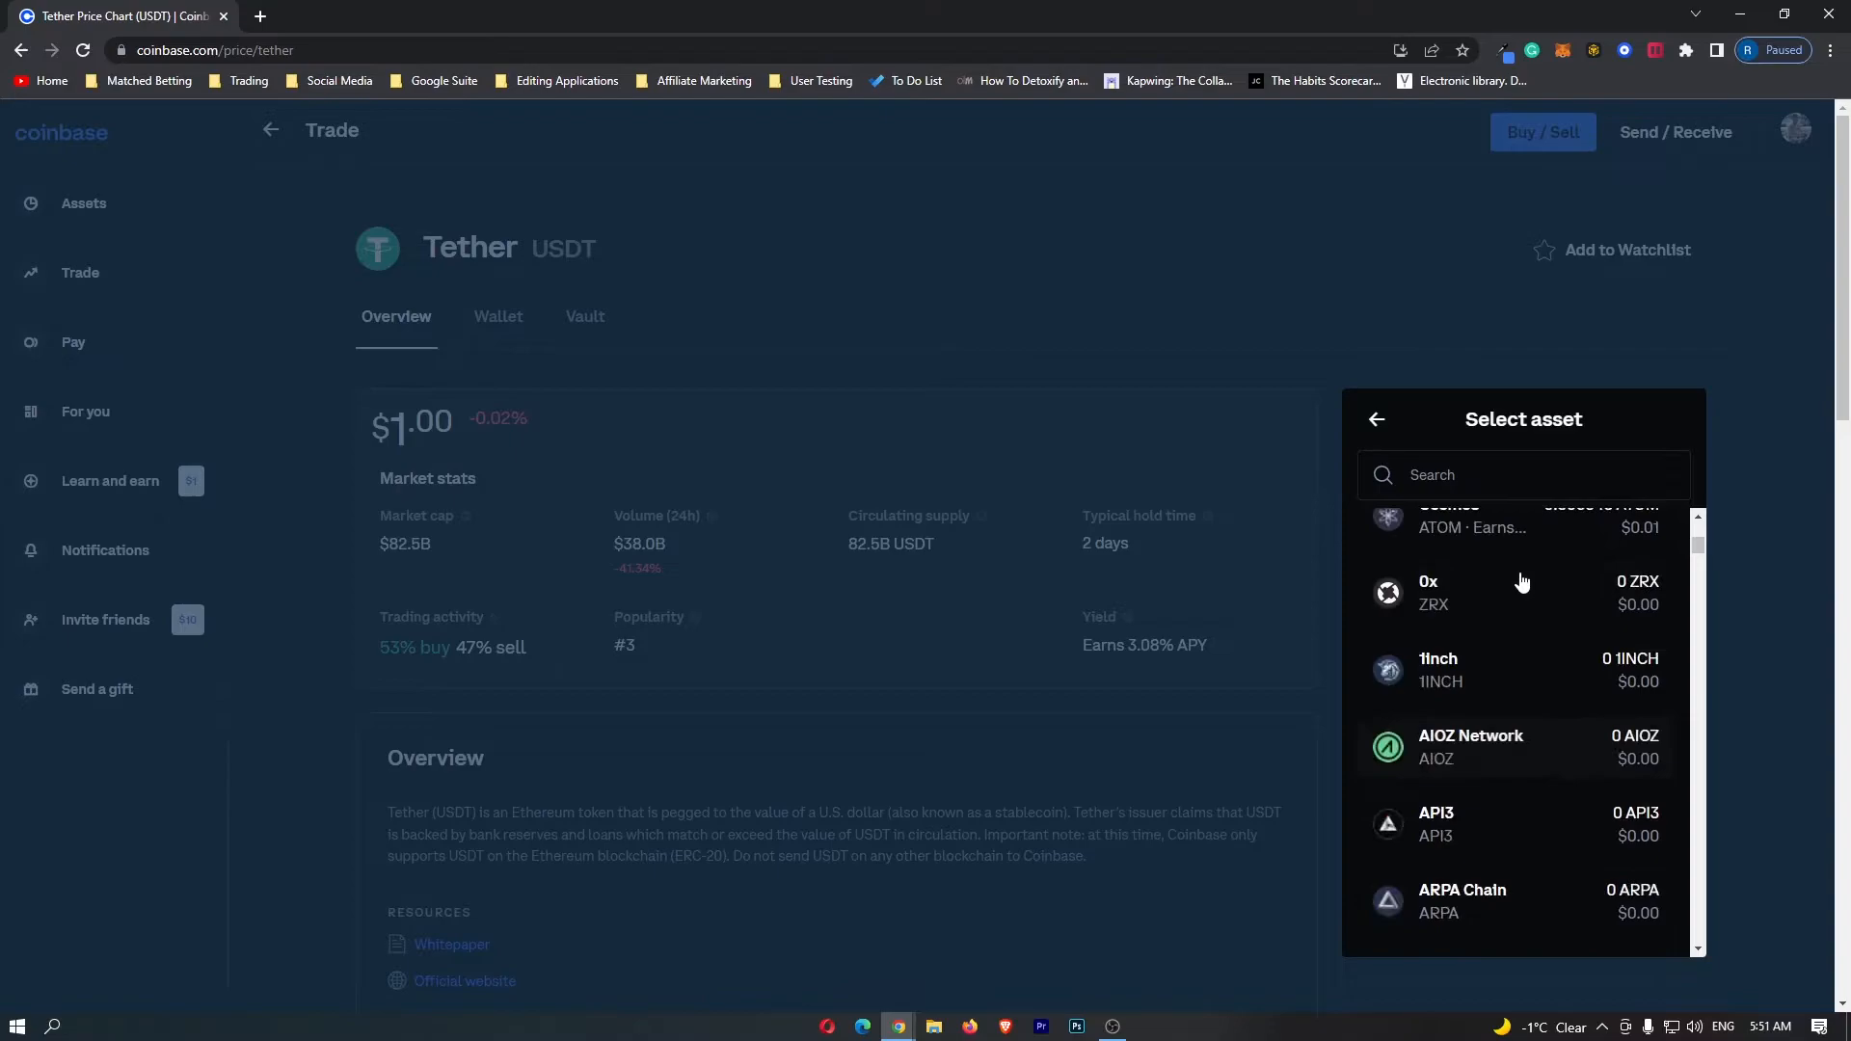
{"action": "type", "text": "a"}
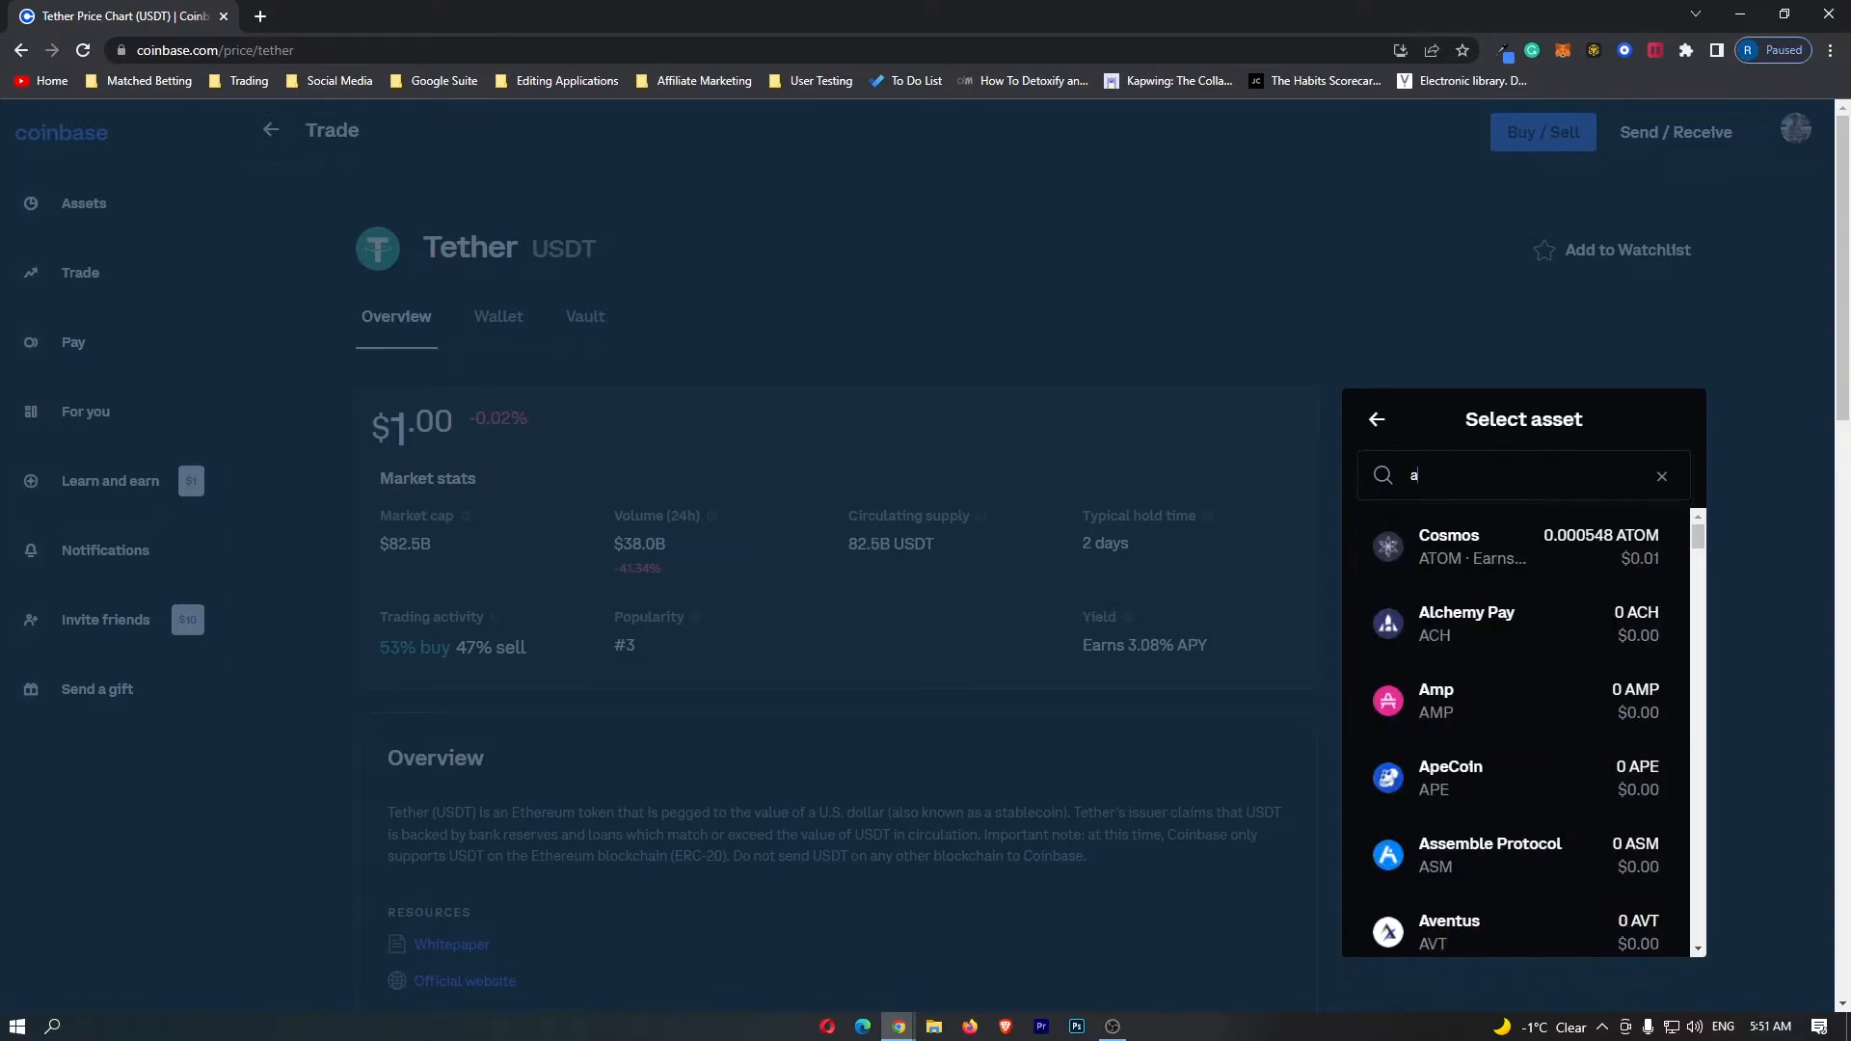
{"action": "left_click", "coordinate": [1662, 474]}
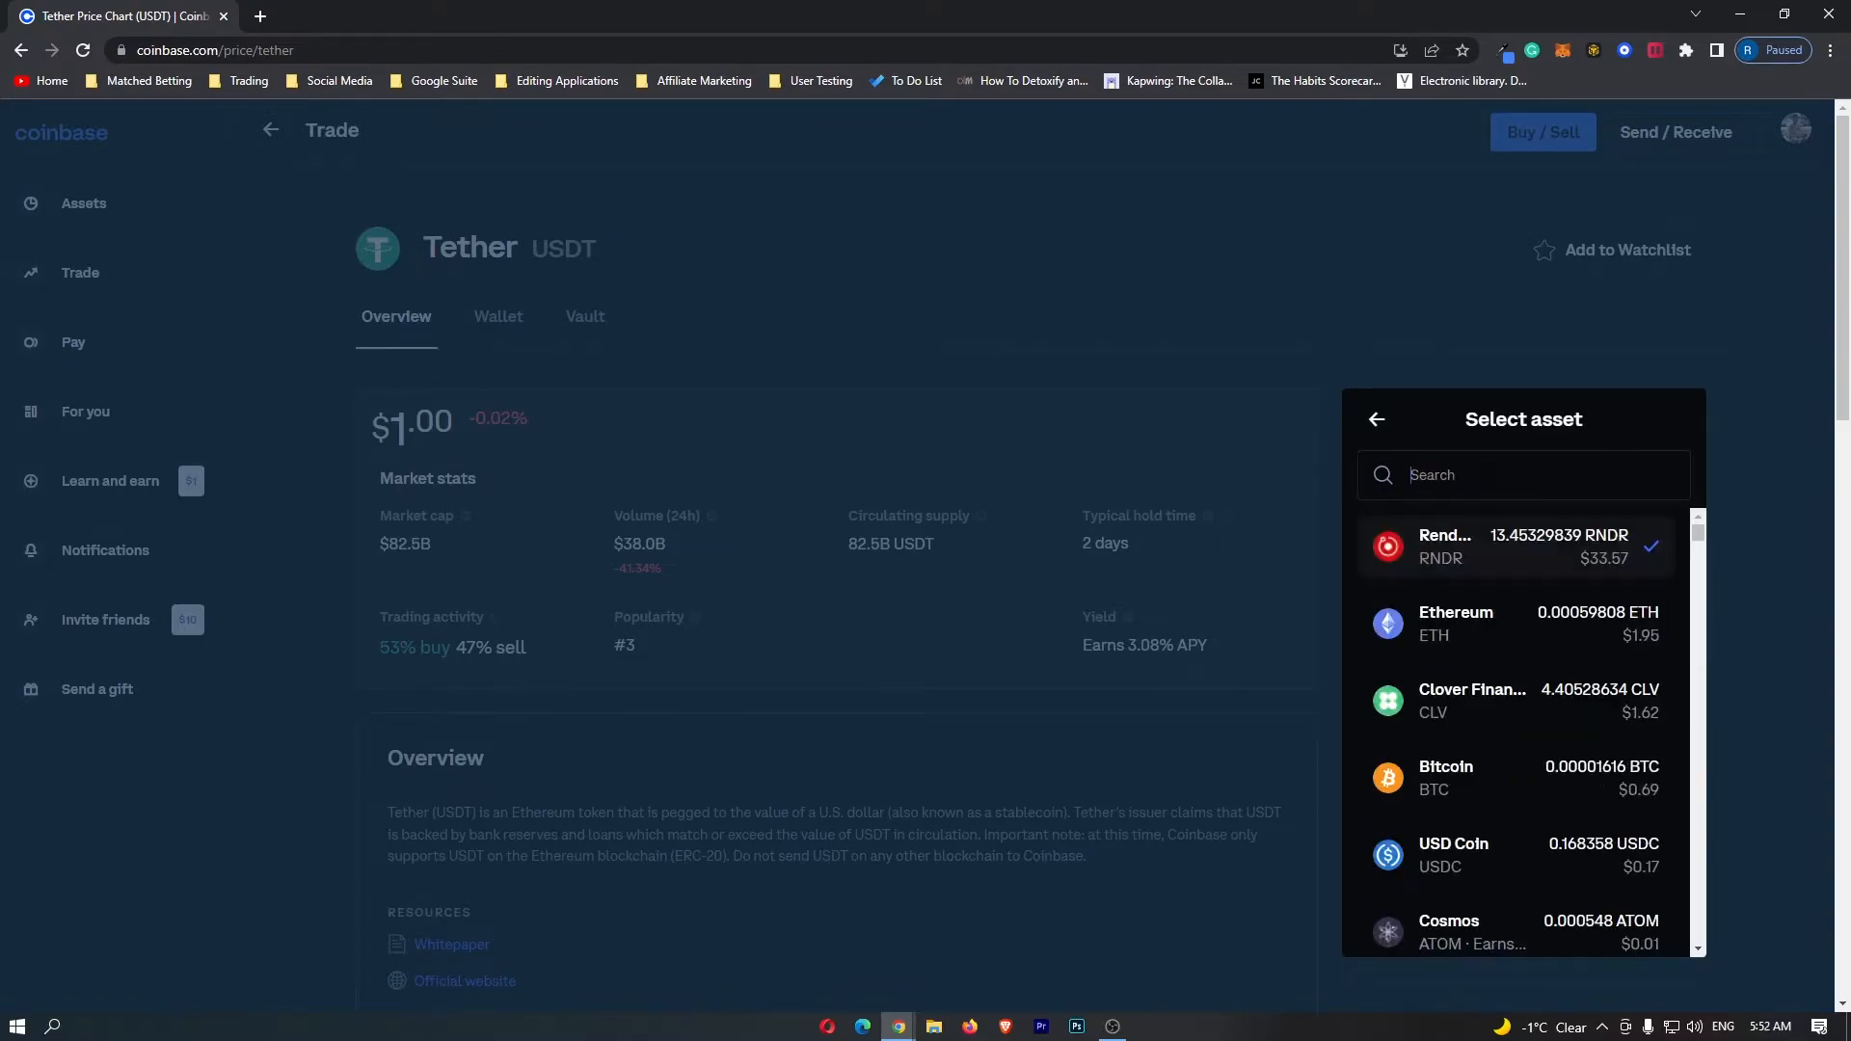
{"action": "type", "text": "e"}
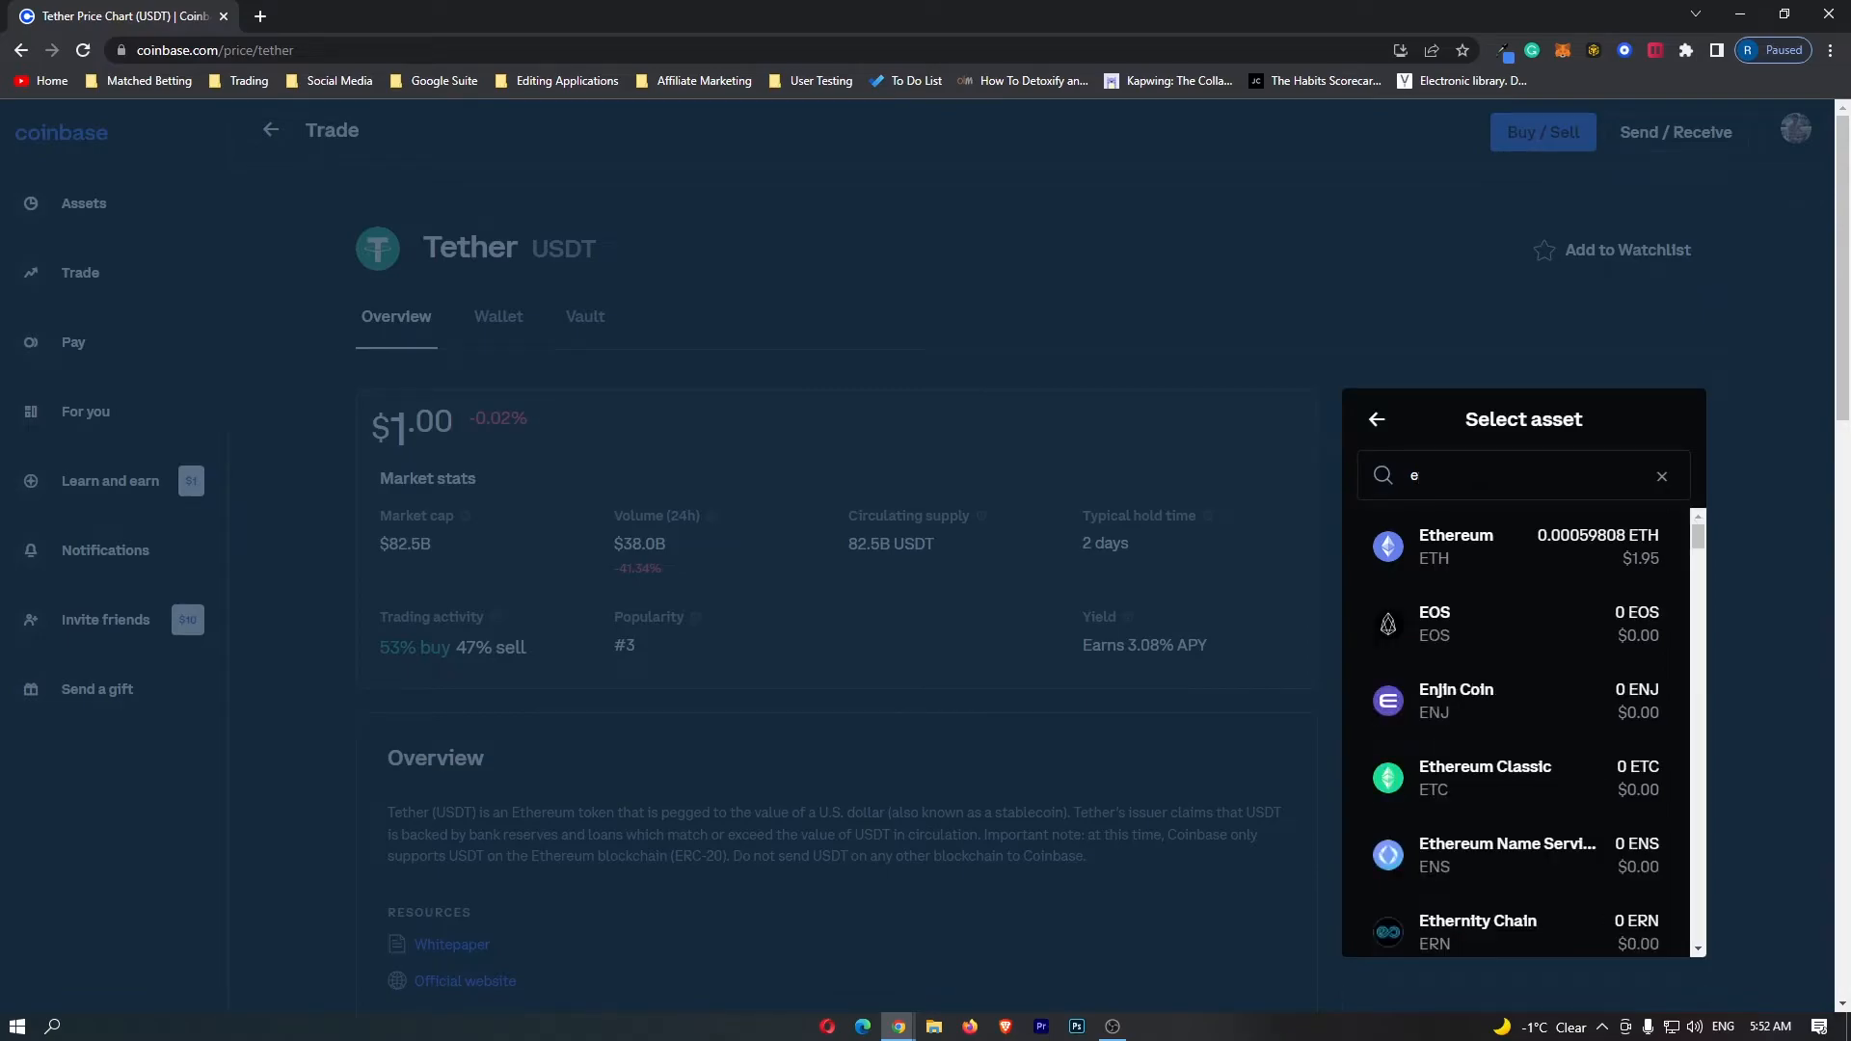
{"action": "type", "text": "spell"}
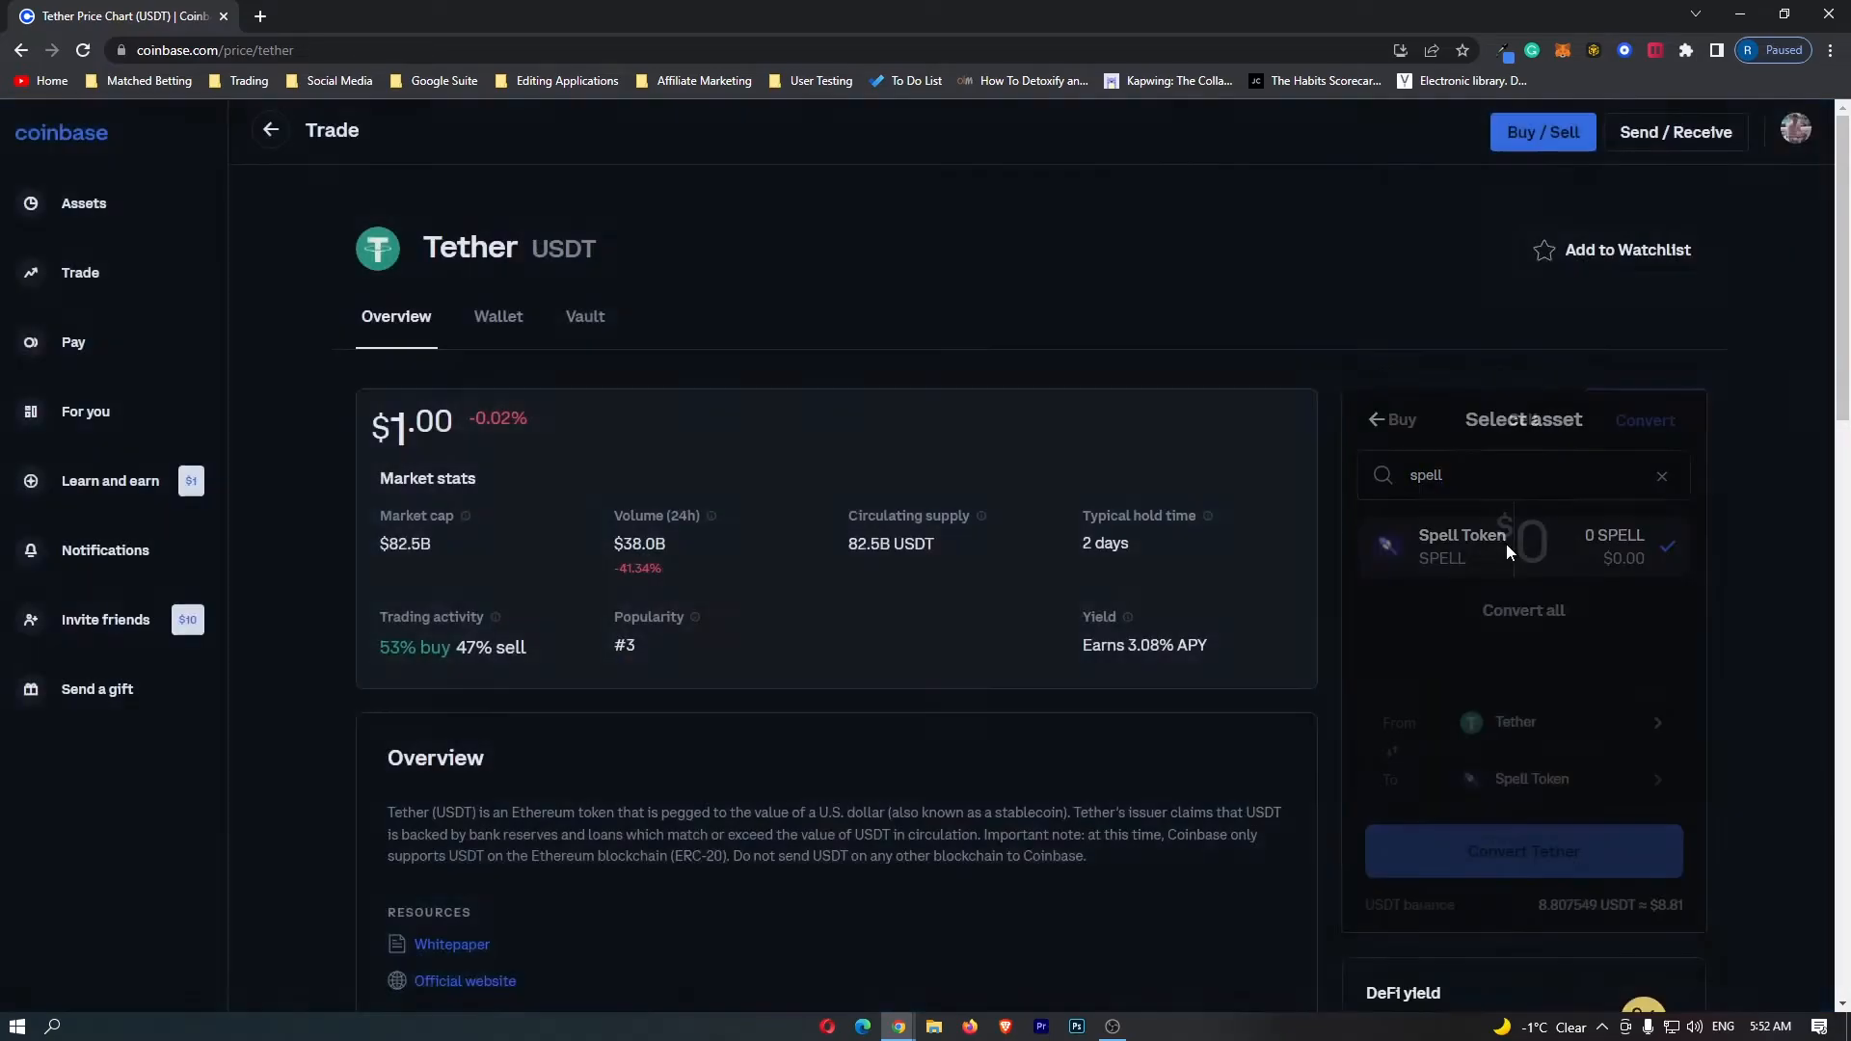
Choose Spell Token as the receive asset and preview the $8 conversion
{"action": "left_click", "coordinate": [1462, 543]}
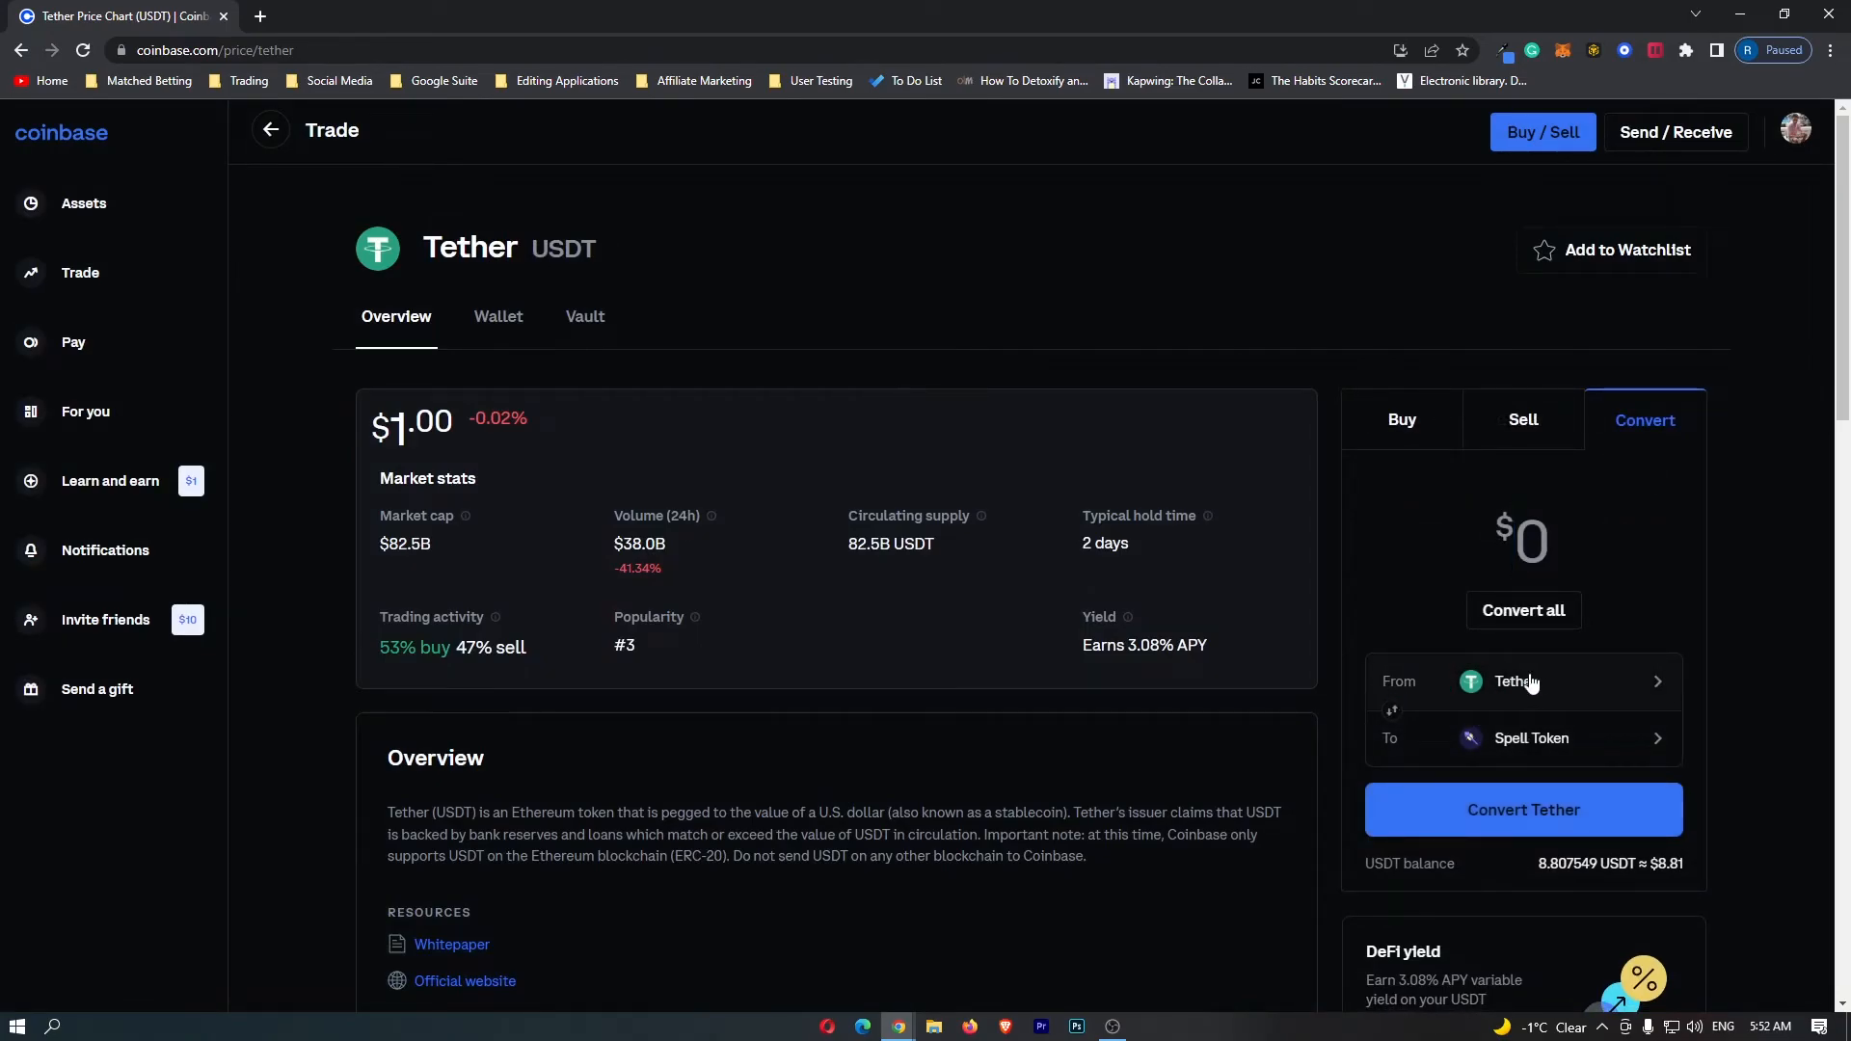
{"action": "mouse_move", "coordinate": [1578, 767]}
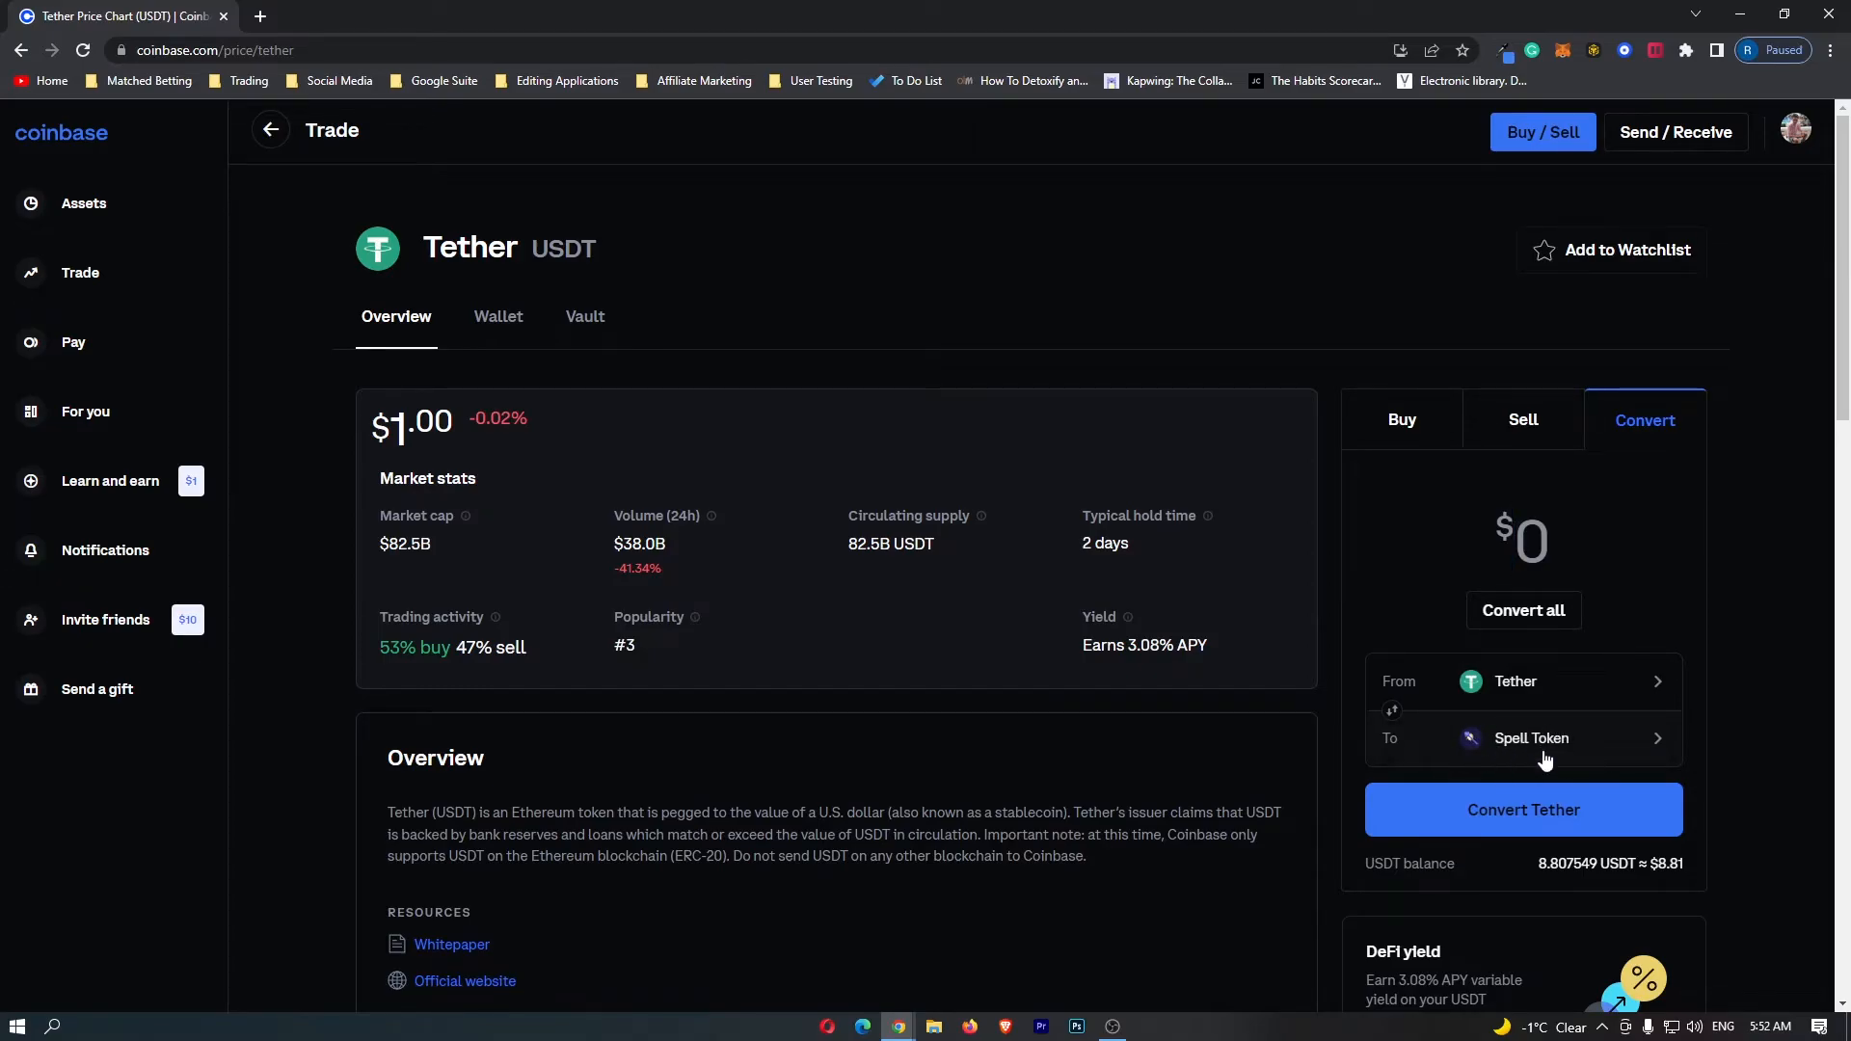
{"action": "mouse_move", "coordinate": [1600, 566]}
{"action": "type", "text": "8"}
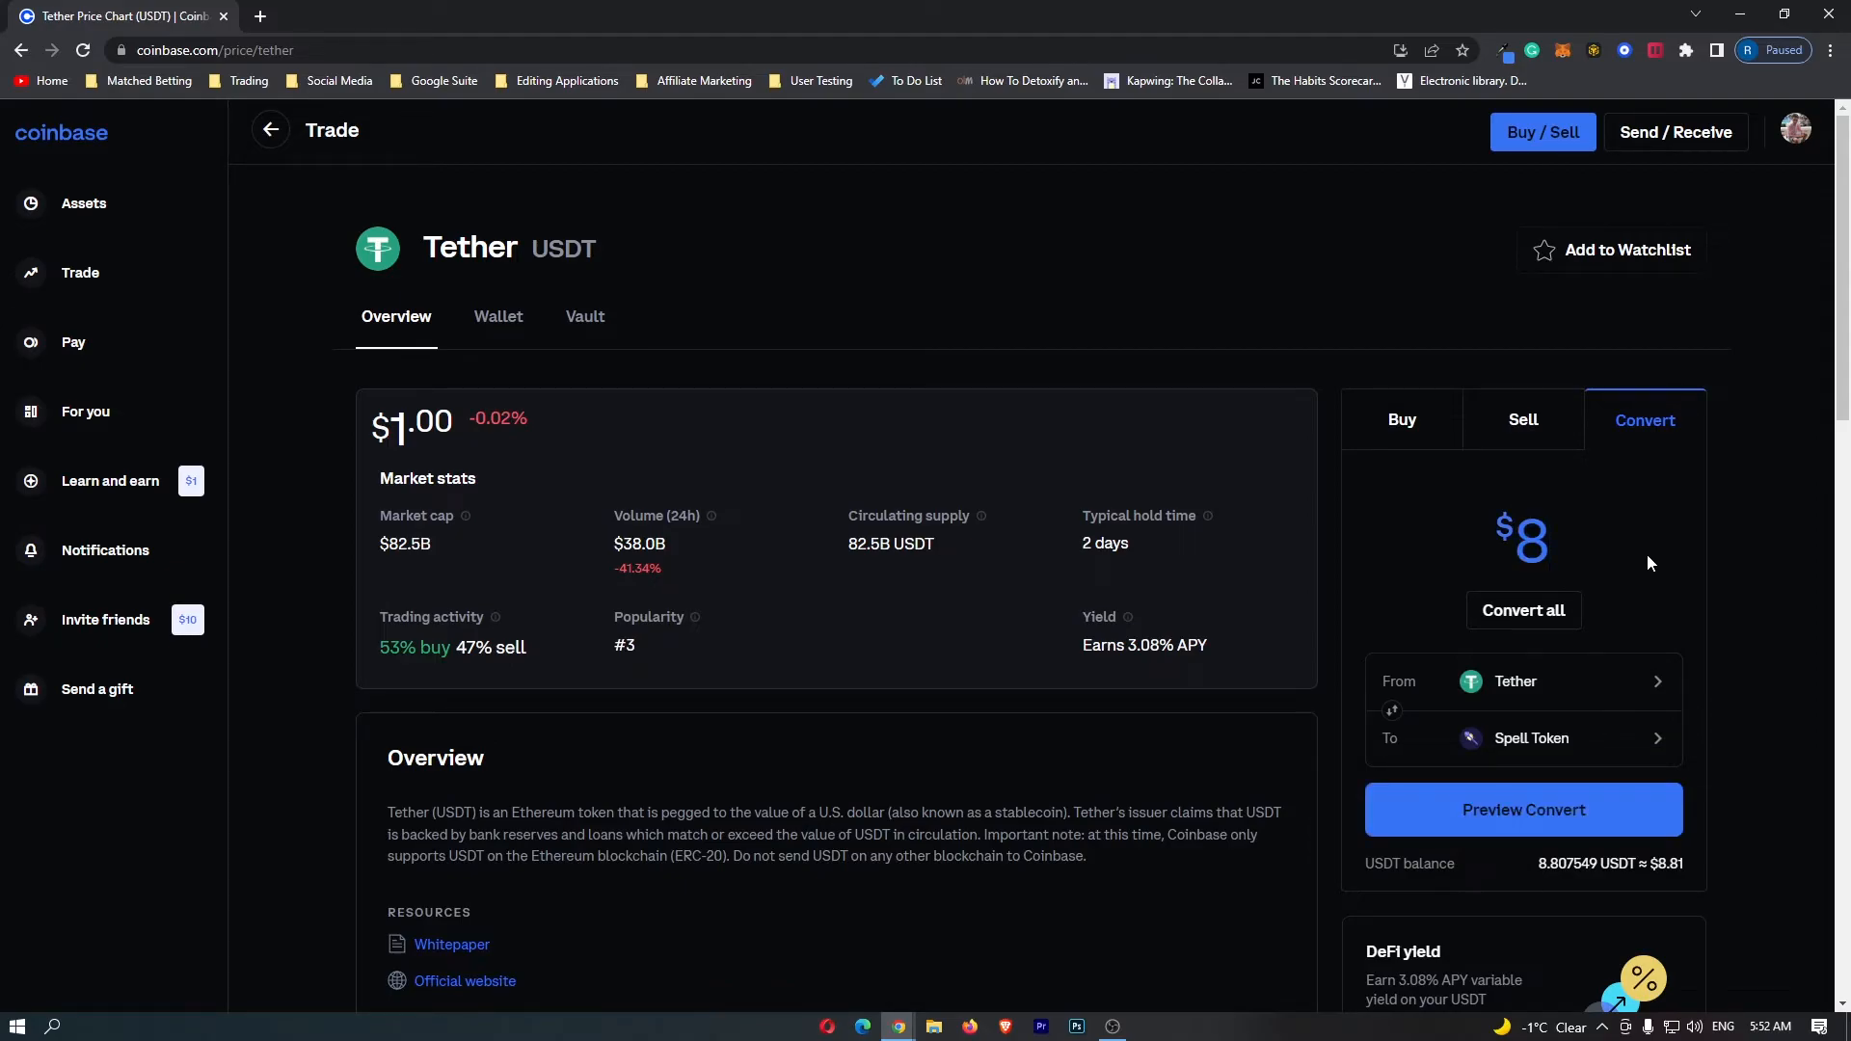
{"action": "left_click", "coordinate": [1524, 808]}
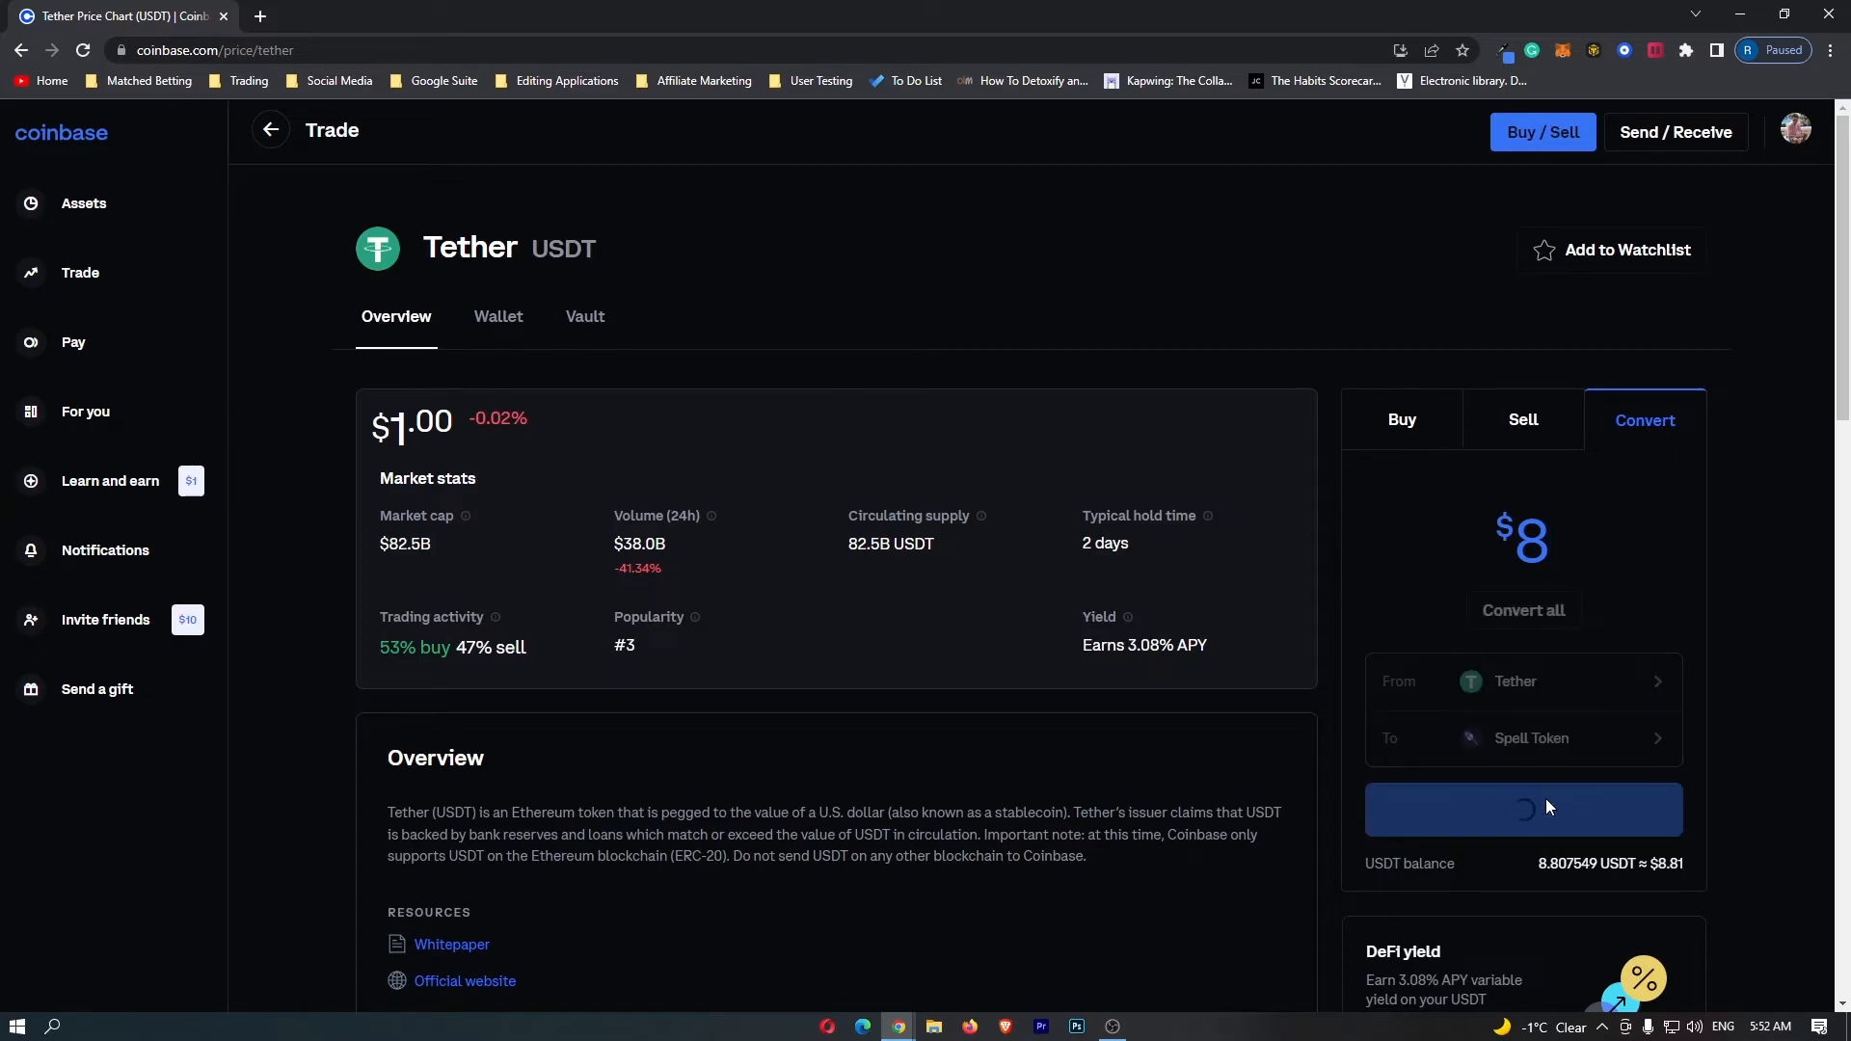
{"action": "left_click", "coordinate": [1523, 809]}
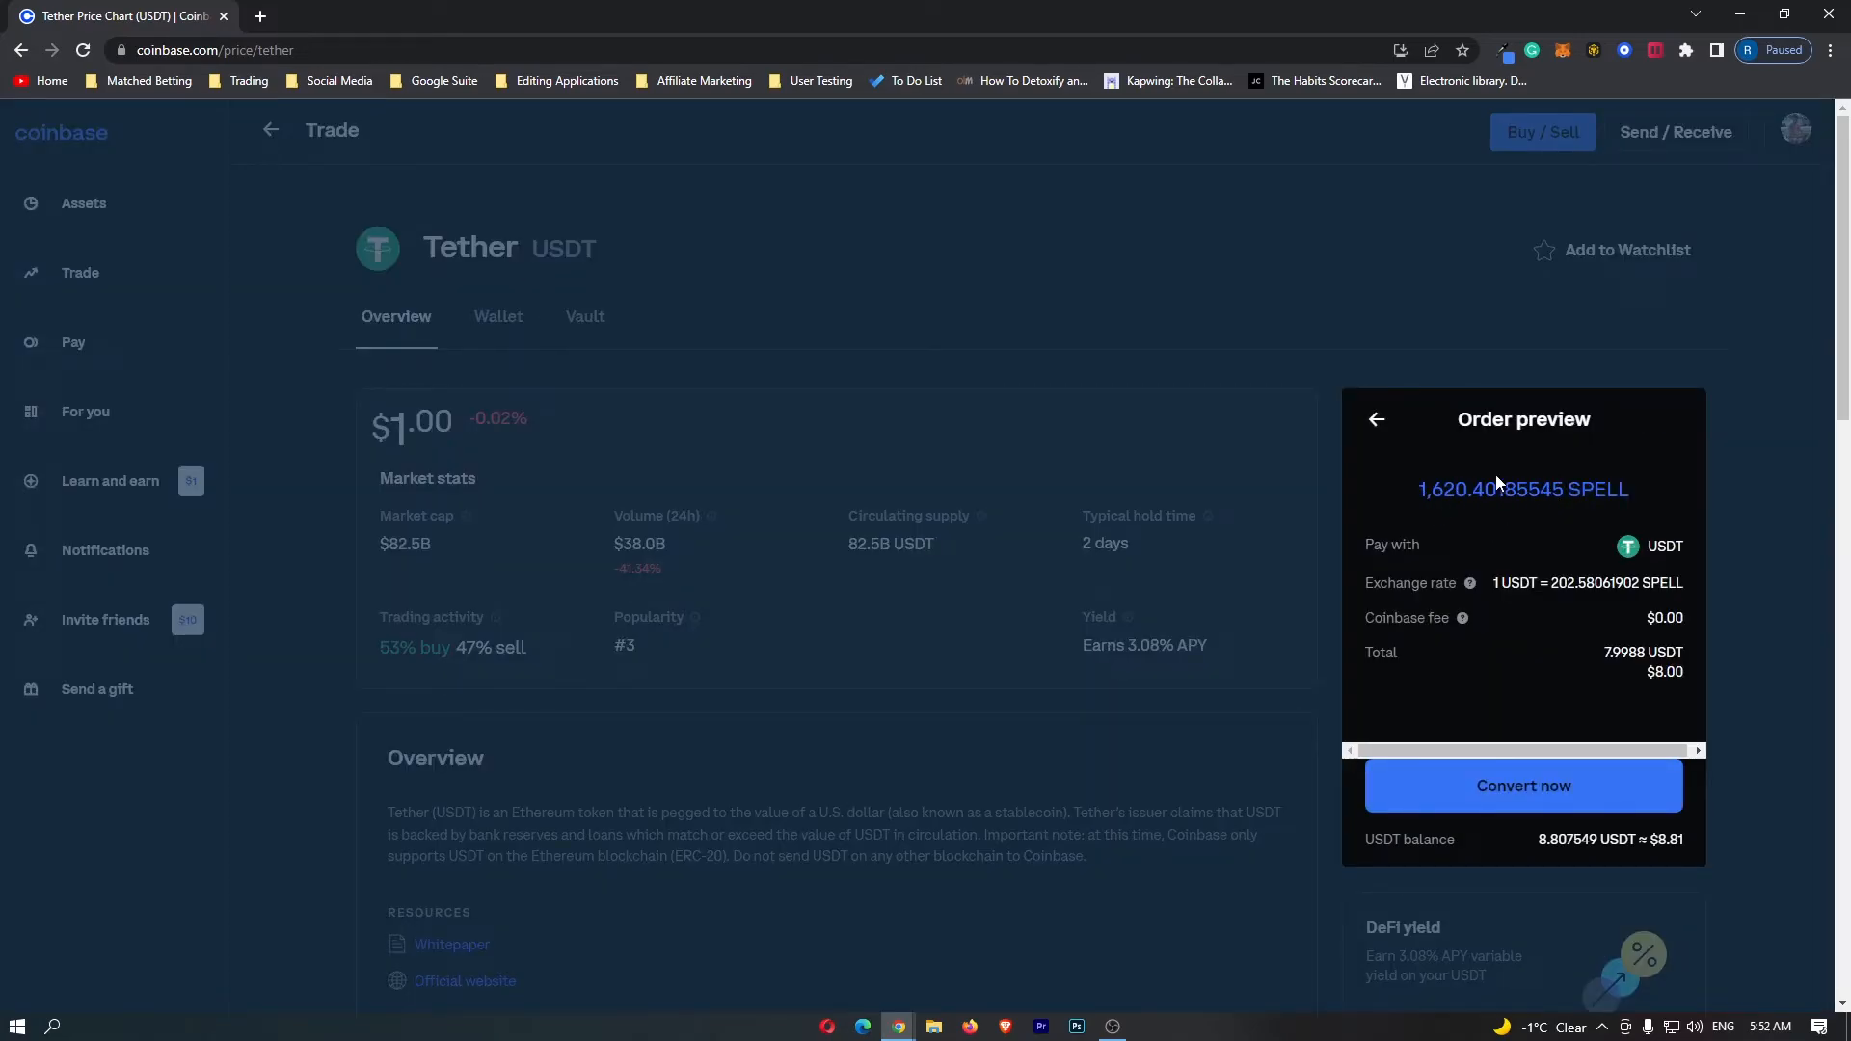
{"action": "mouse_move", "coordinate": [1462, 510]}
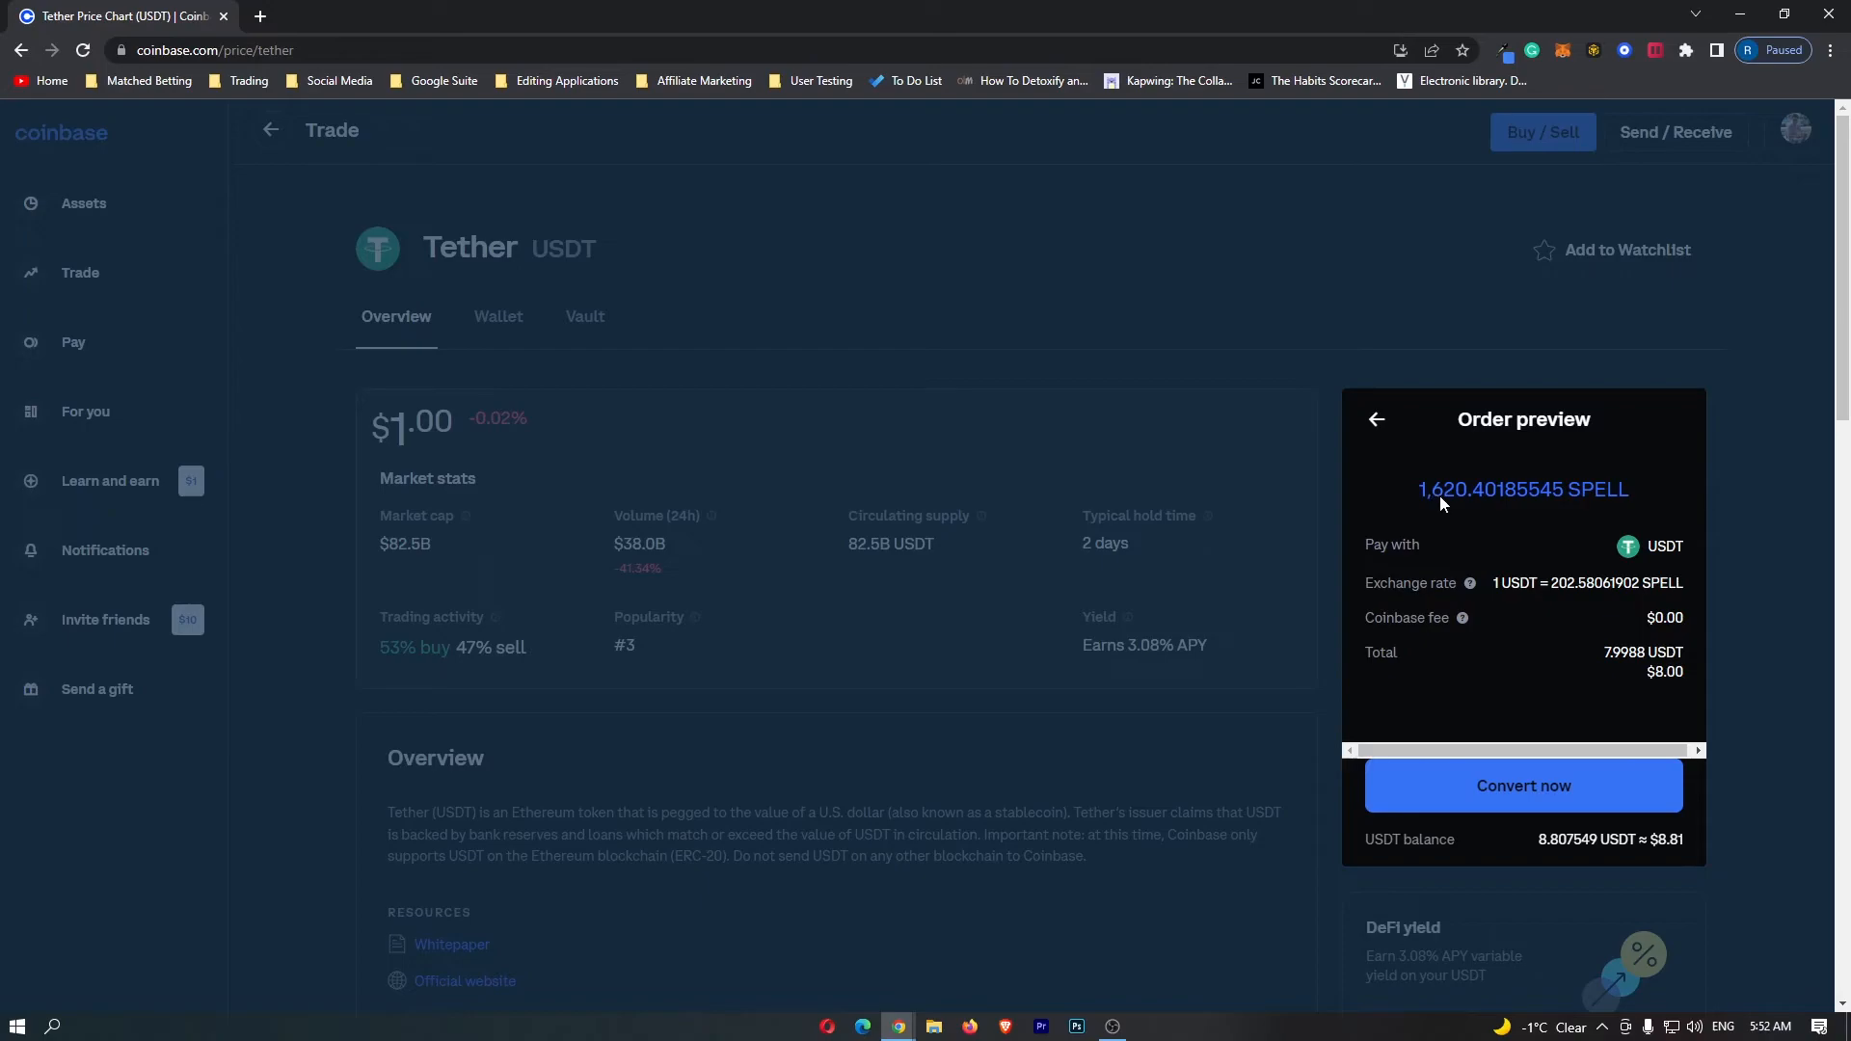
{"action": "mouse_move", "coordinate": [1564, 529]}
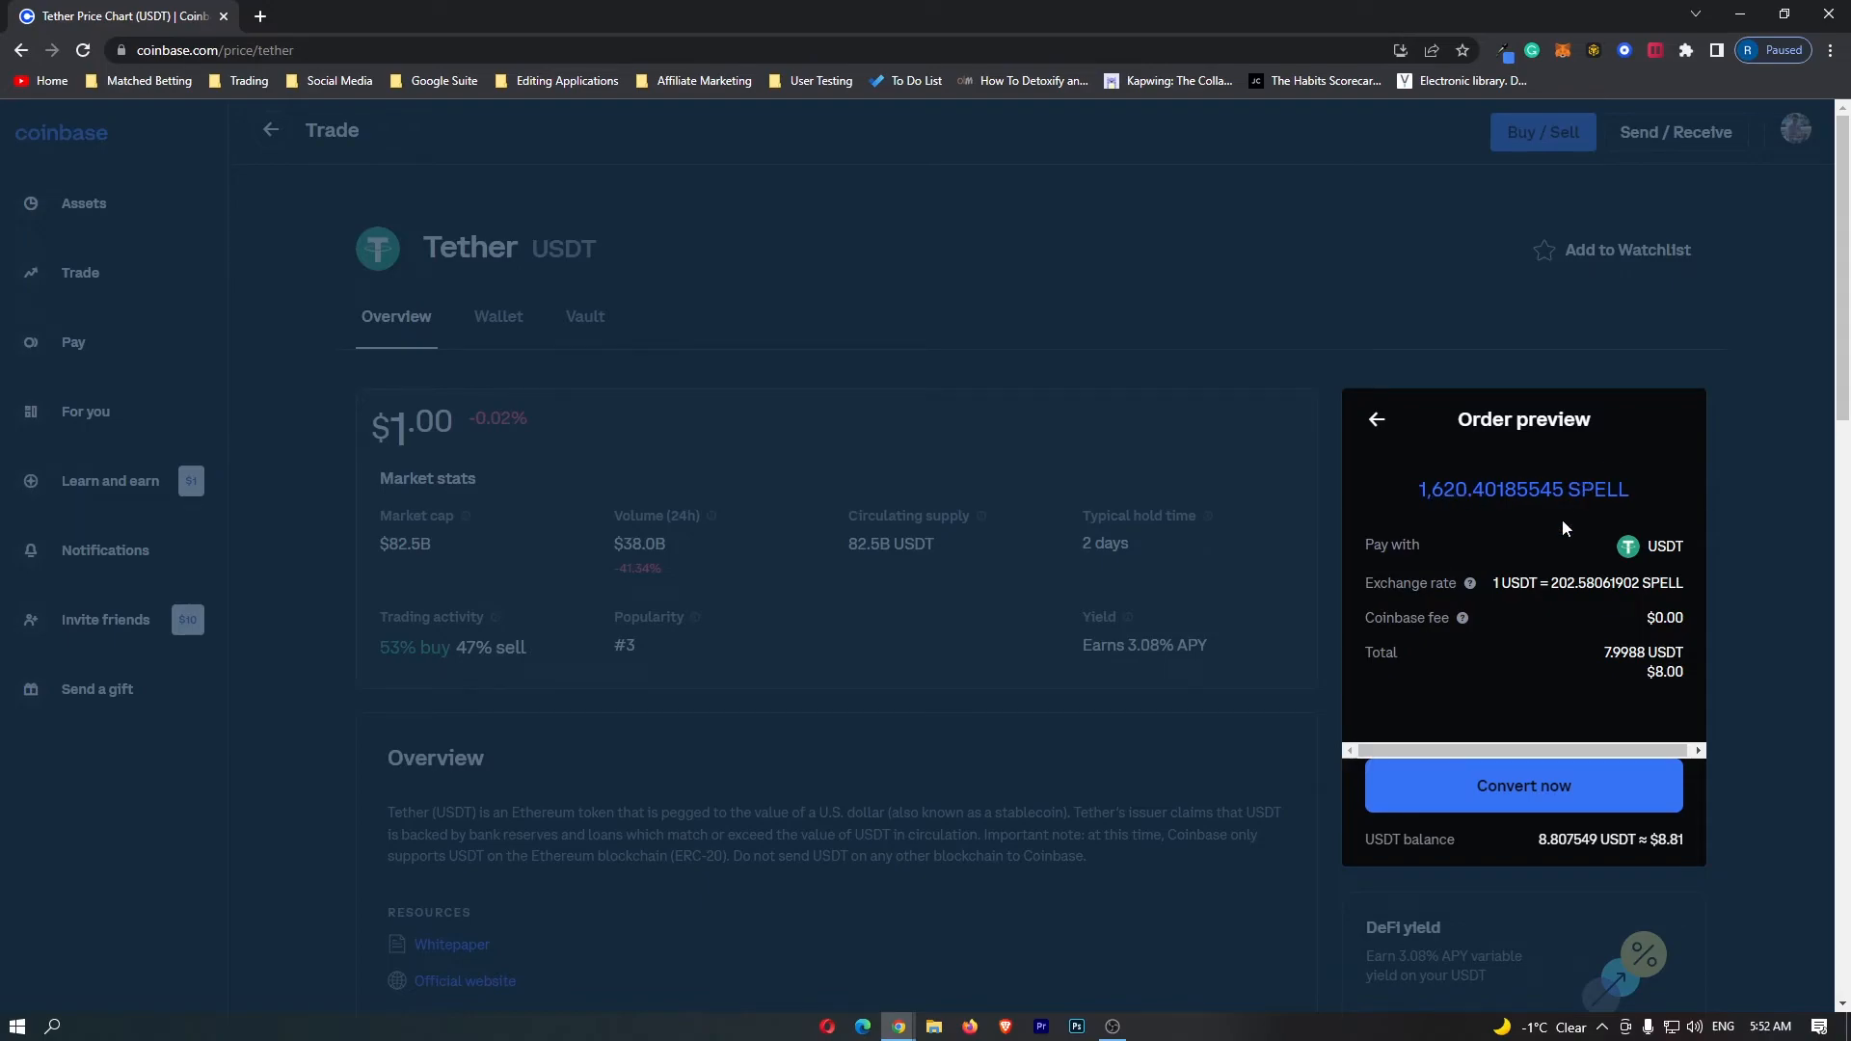
{"action": "mouse_move", "coordinate": [1572, 486]}
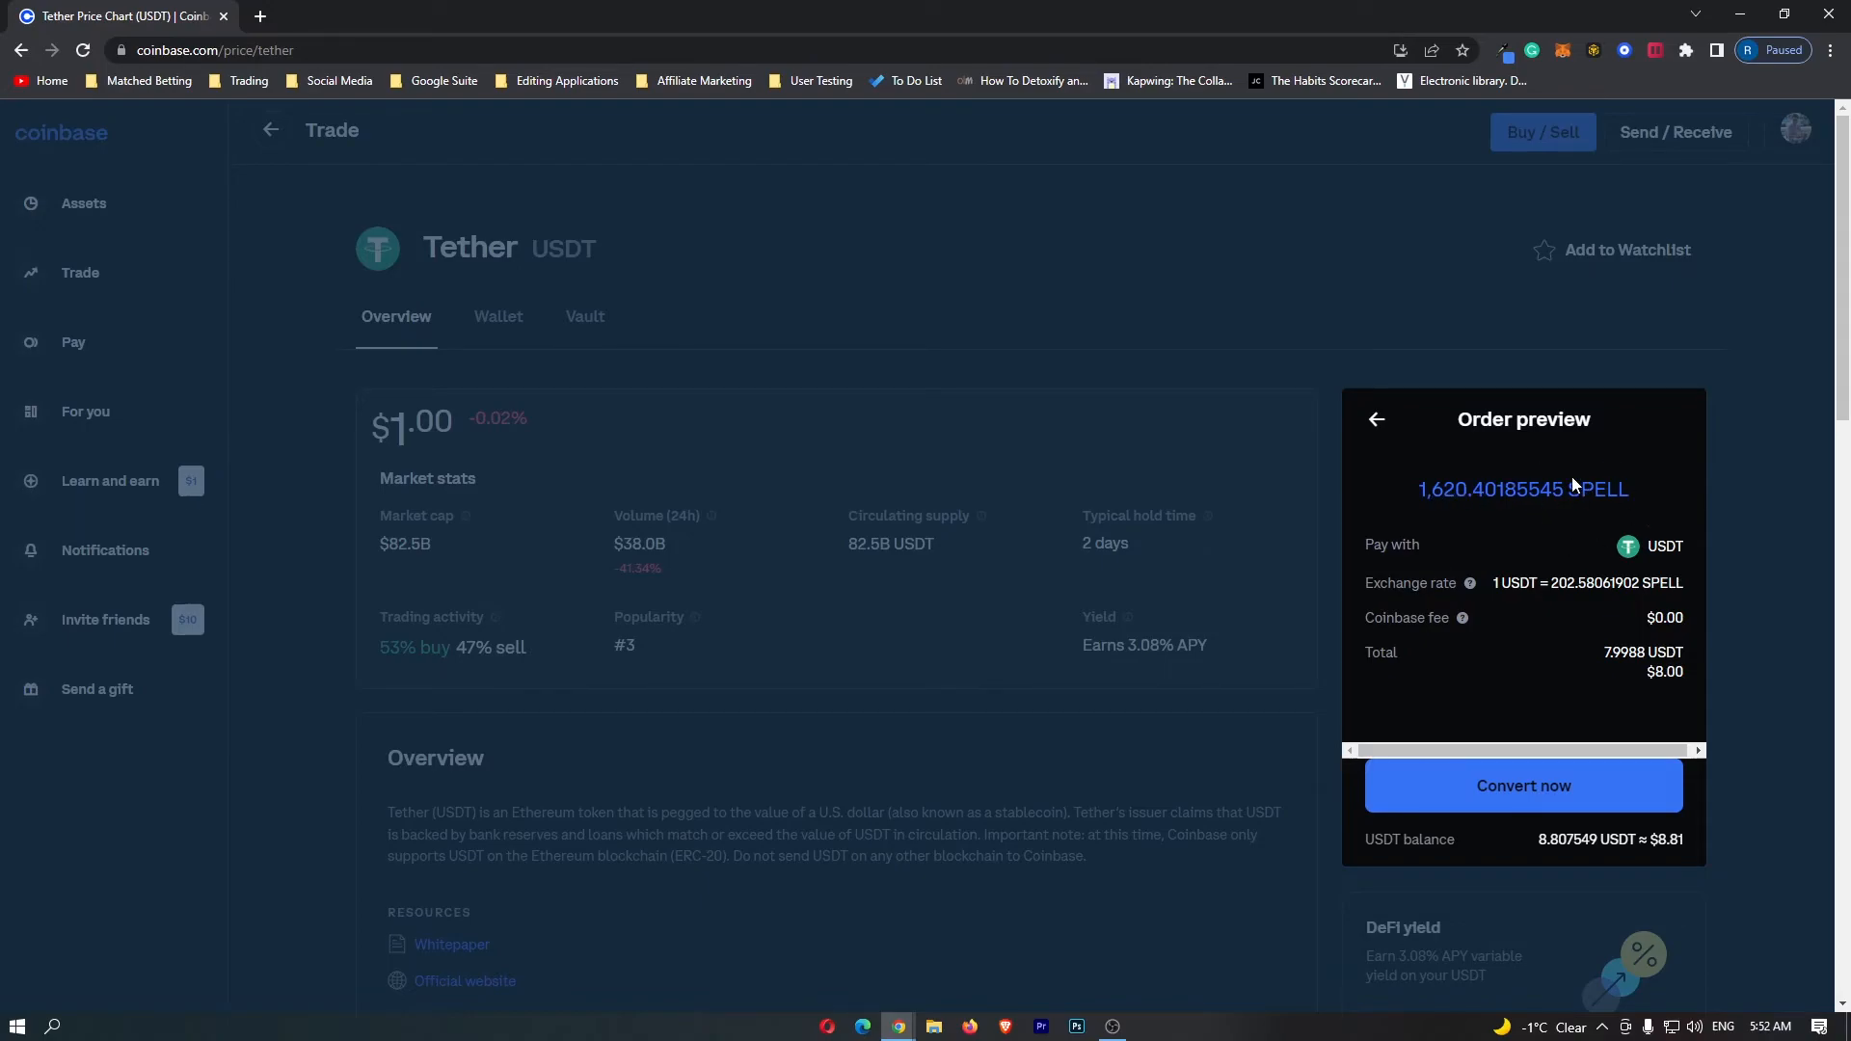
{"action": "mouse_move", "coordinate": [1539, 499]}
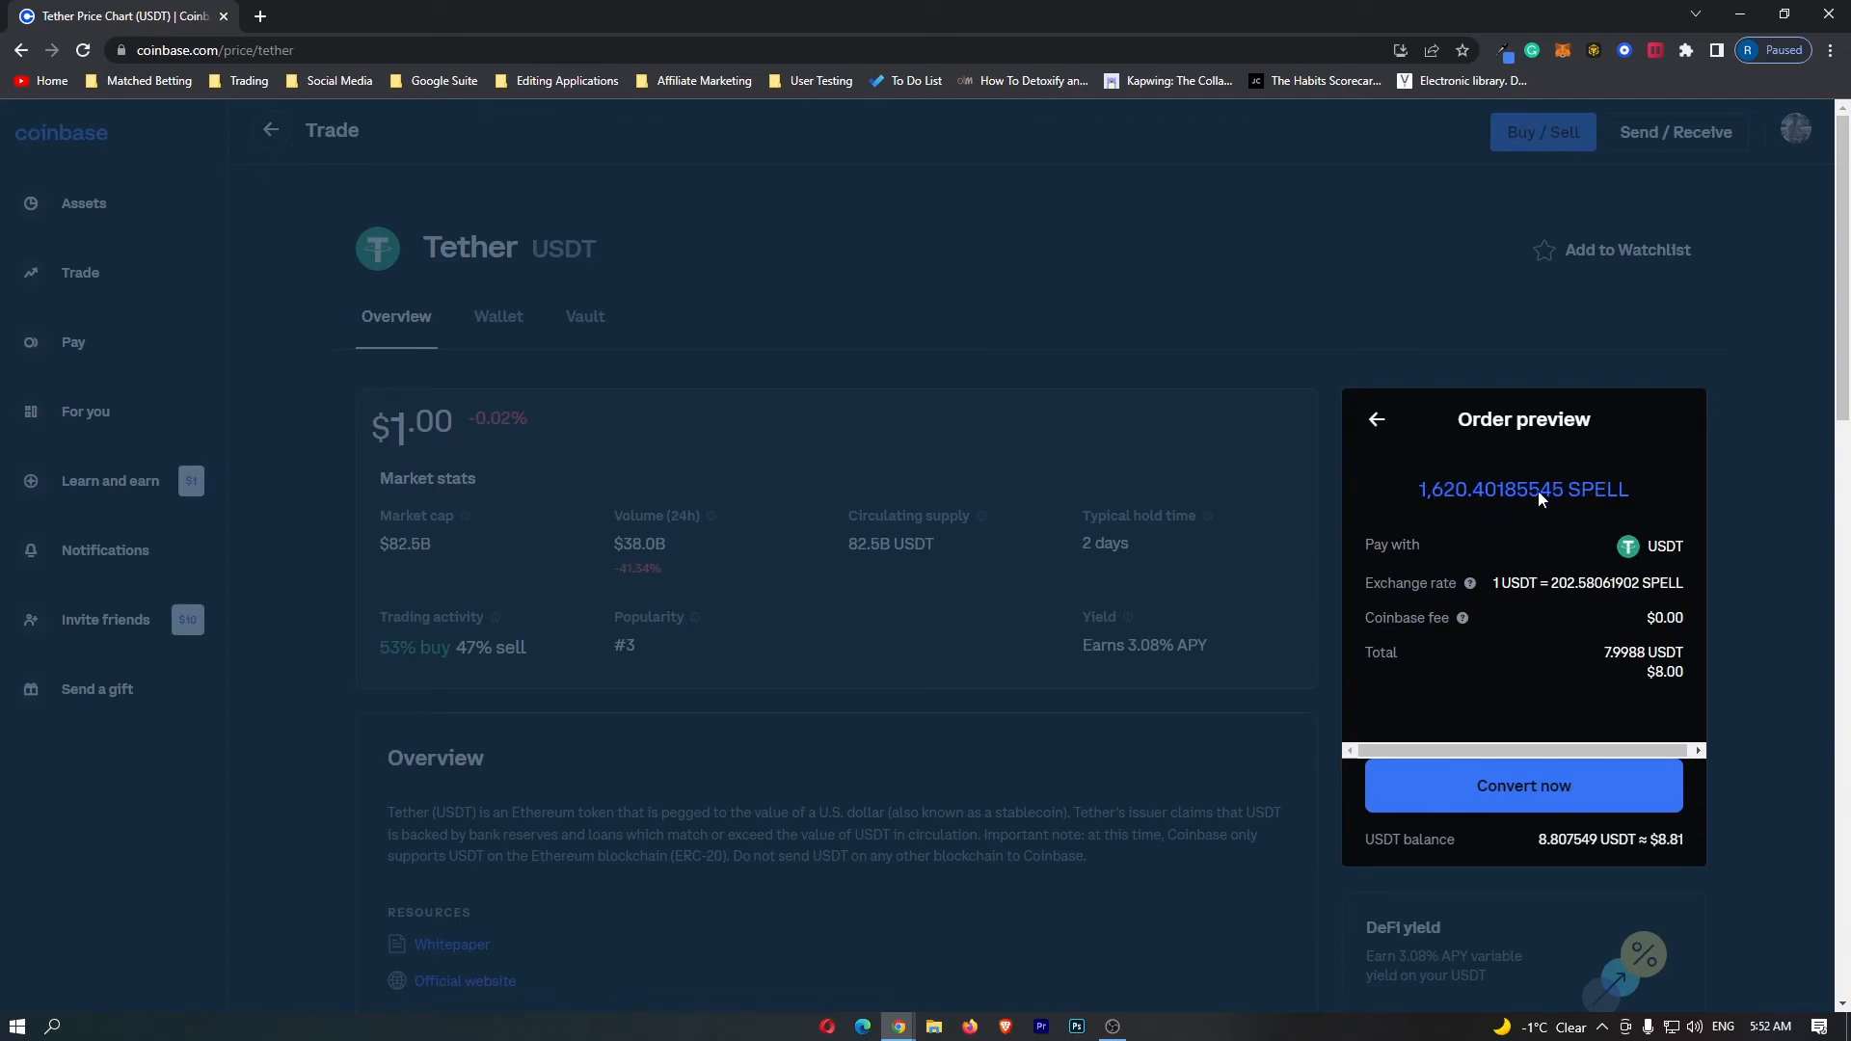